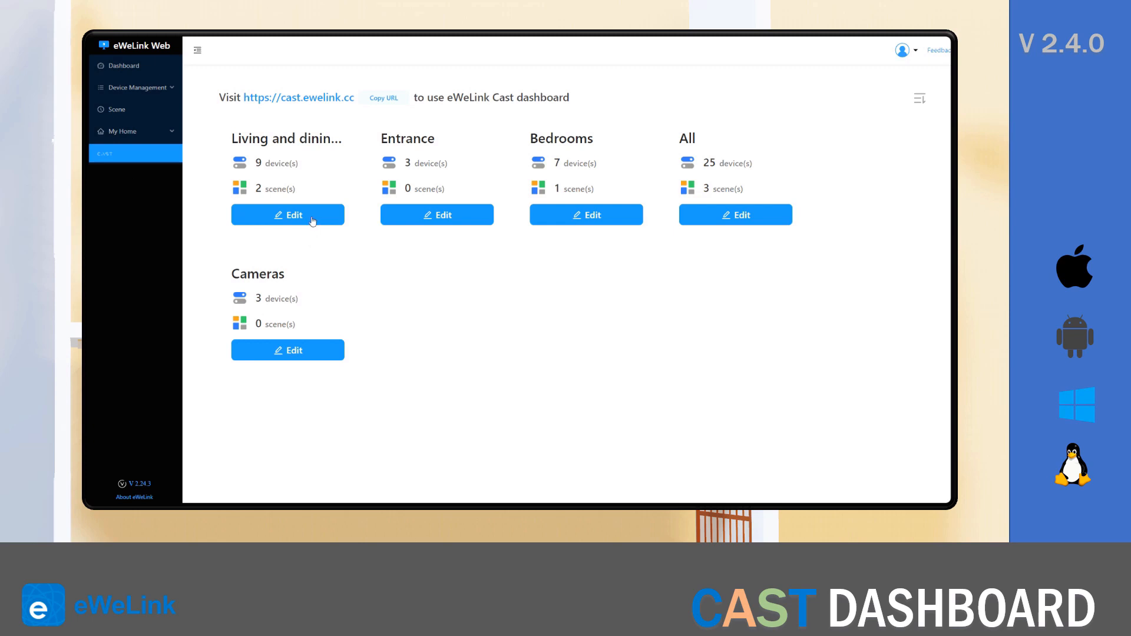
Open Living and dining room for editing, enlarge the Console tile and try its Spot switch
{"action": "left_click", "coordinate": [288, 215]}
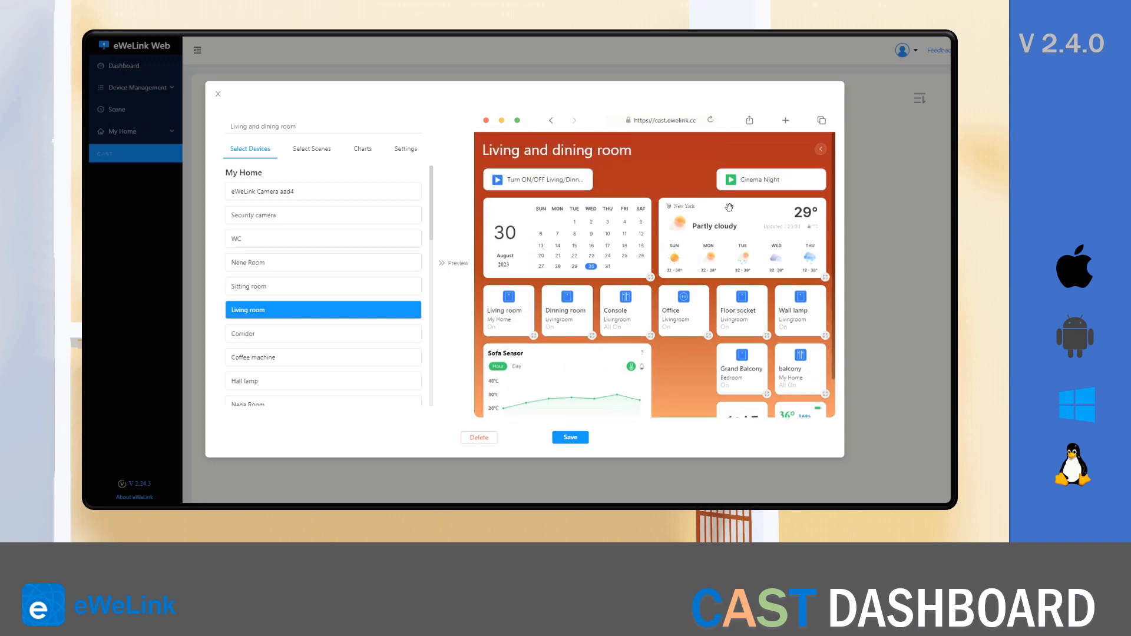
{"action": "mouse_move", "coordinate": [496, 287]}
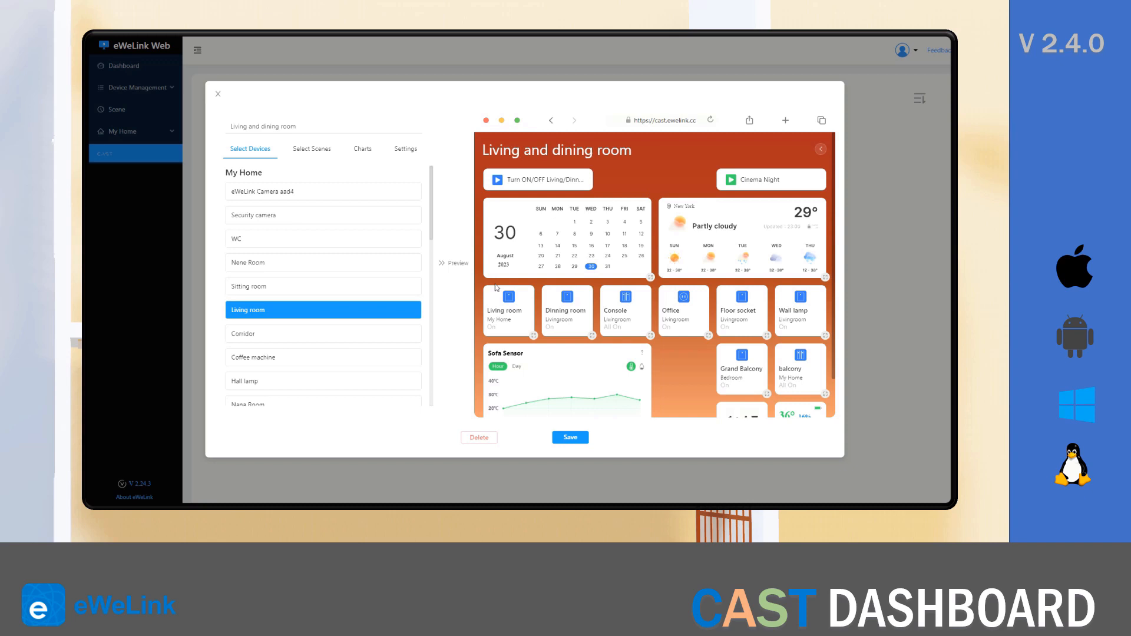
{"action": "mouse_move", "coordinate": [522, 284]}
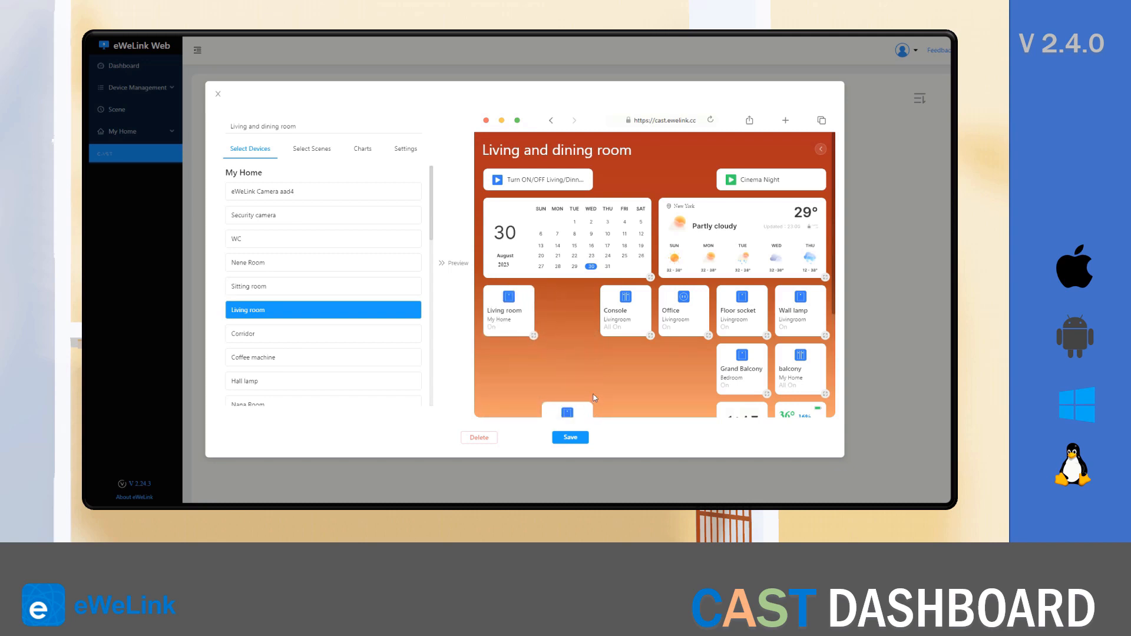
{"action": "left_click", "coordinate": [653, 310]}
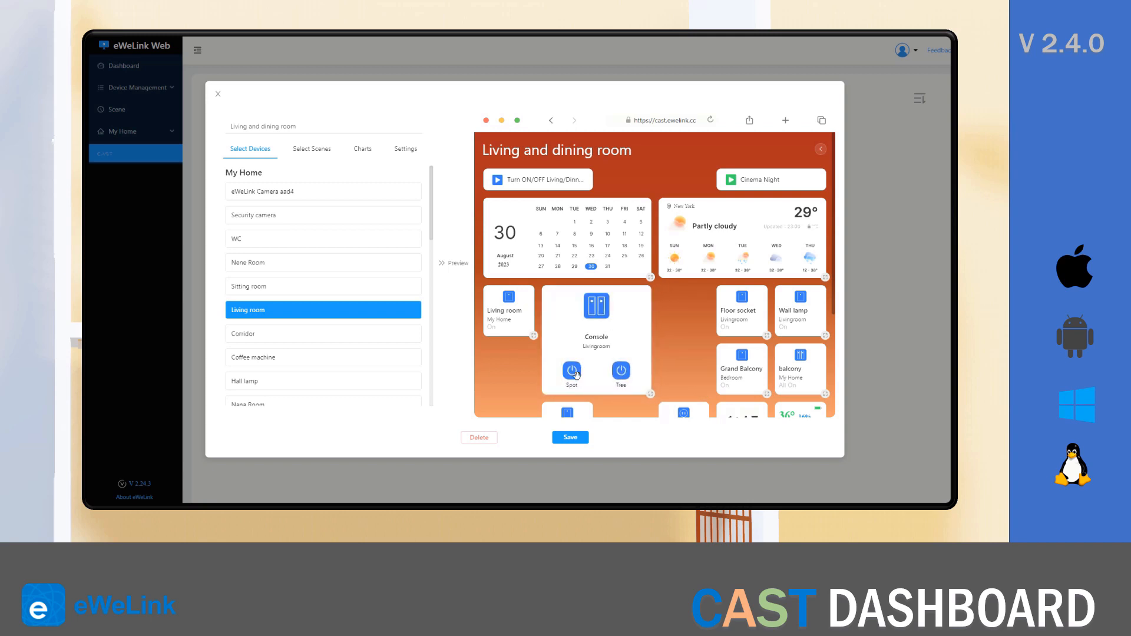
{"action": "left_click", "coordinate": [572, 370]}
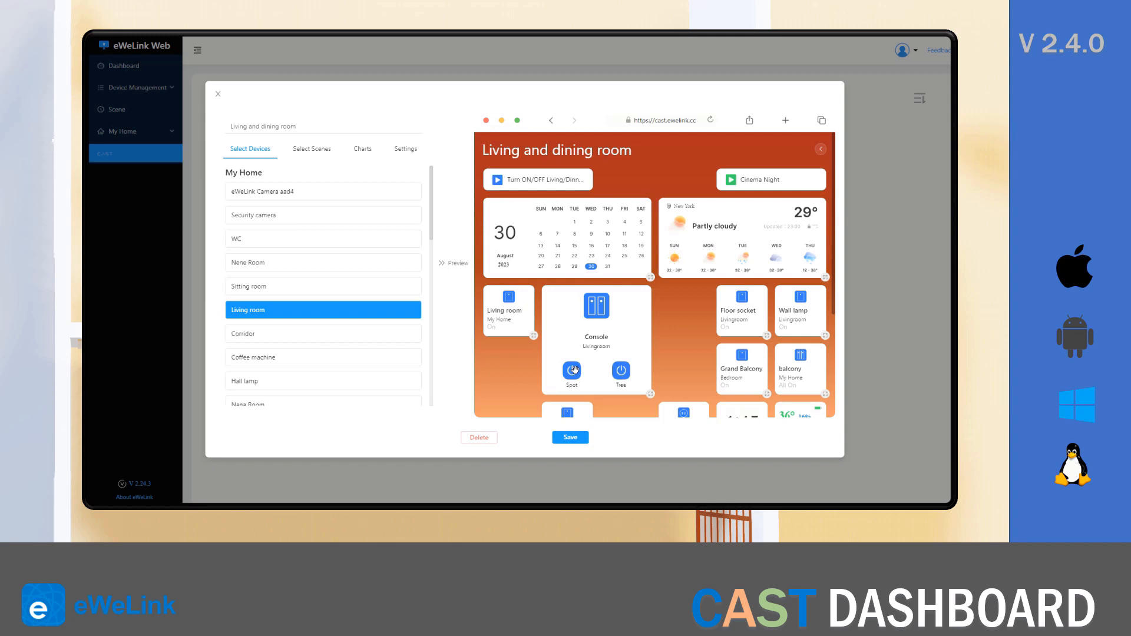
Save the rearranged layout with widgets across the top and Console and balcony enlarged
{"action": "scroll", "scroll_direction": "down", "scroll_amount": 3}
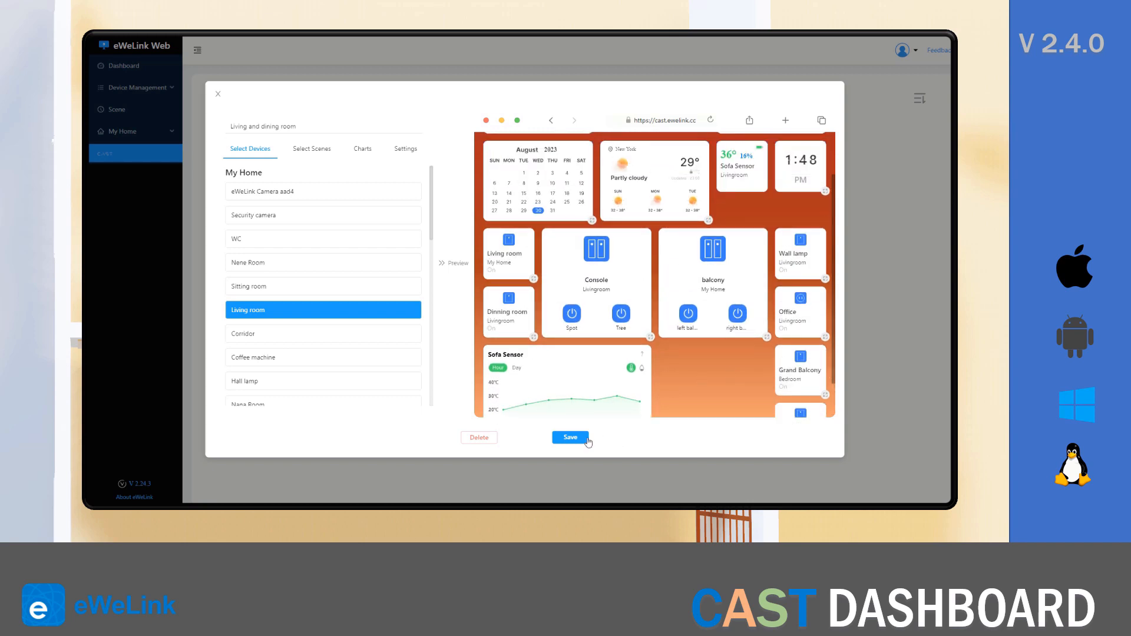
{"action": "left_click", "coordinate": [570, 437]}
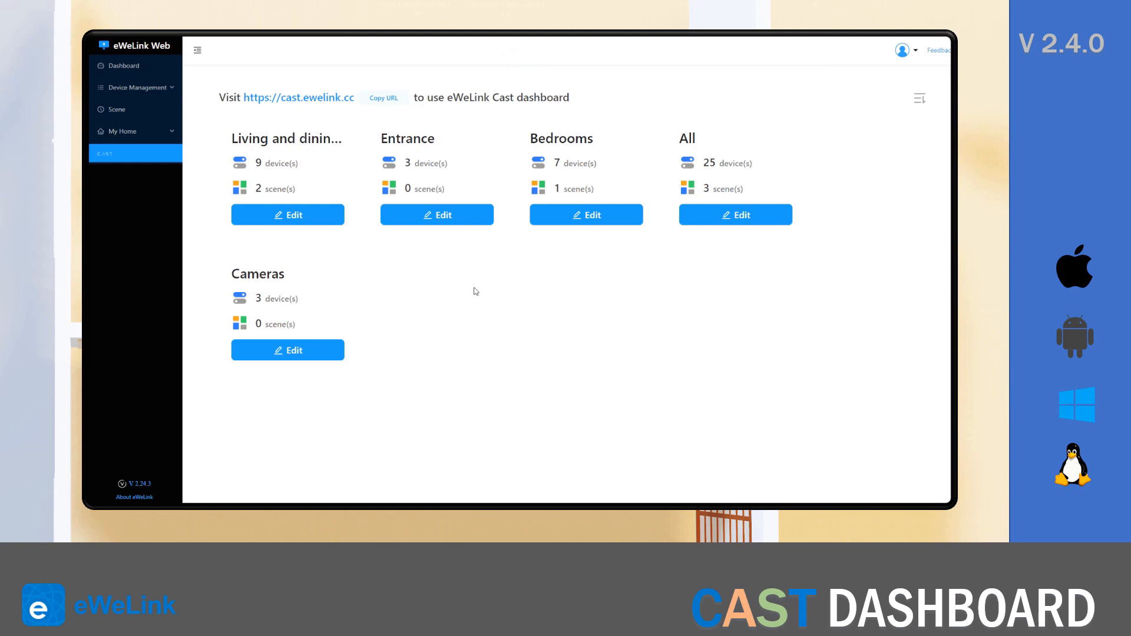
{"action": "mouse_move", "coordinate": [403, 291]}
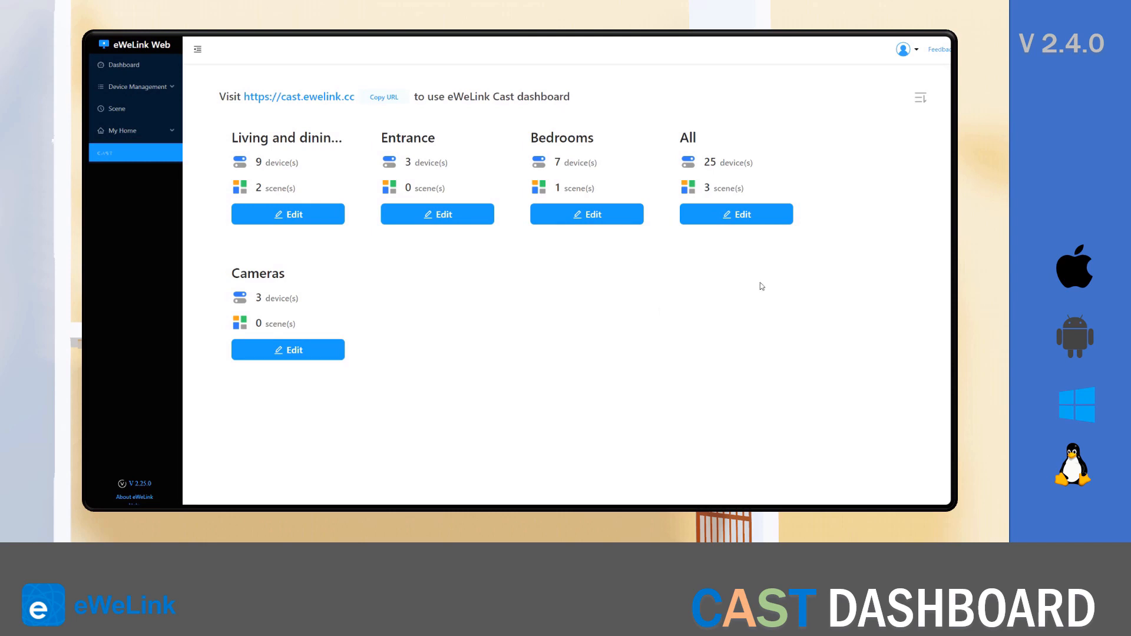
{"action": "mouse_move", "coordinate": [269, 234]}
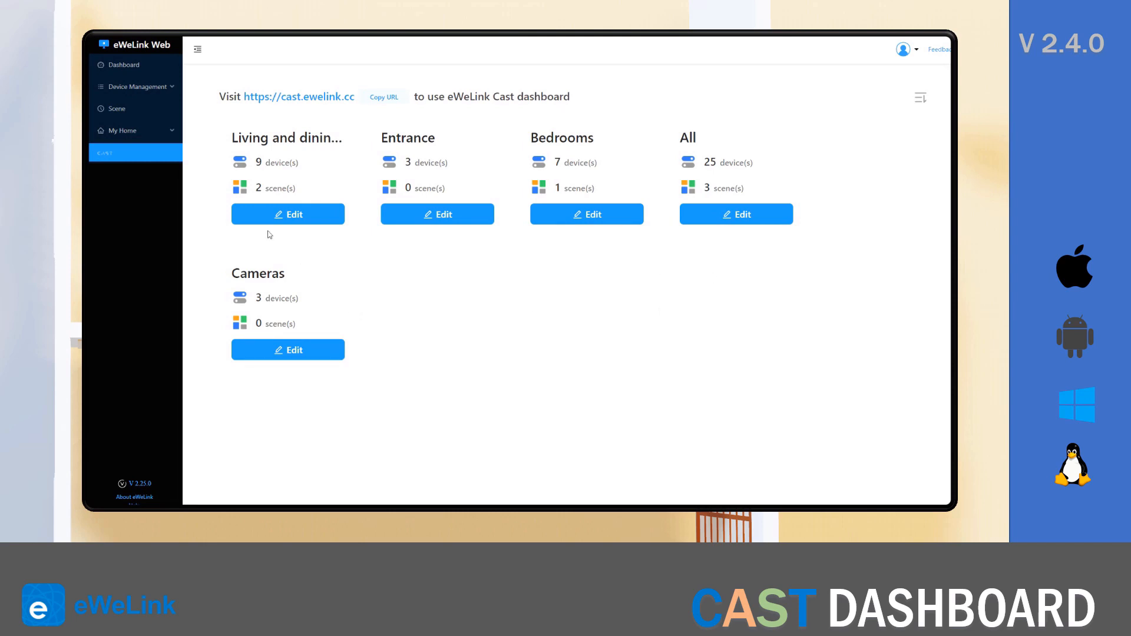
{"action": "mouse_move", "coordinate": [325, 231]}
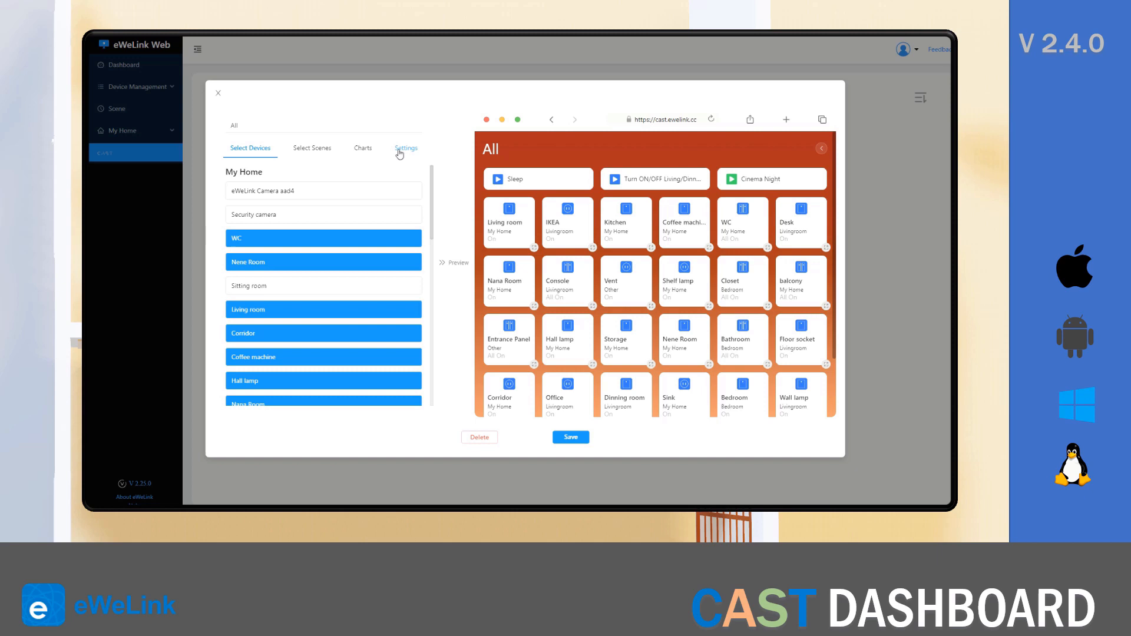
Enable the Custom text widget in Settings and enter 'Bedroom' as its heading
{"action": "left_click", "coordinate": [407, 149]}
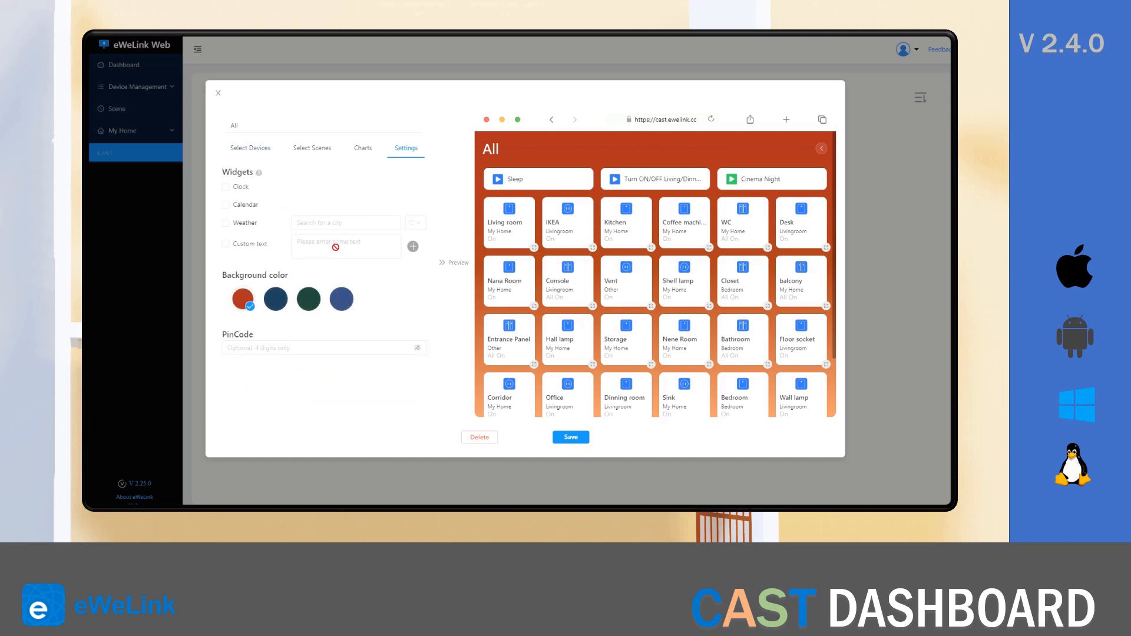
{"action": "left_click", "coordinate": [225, 244]}
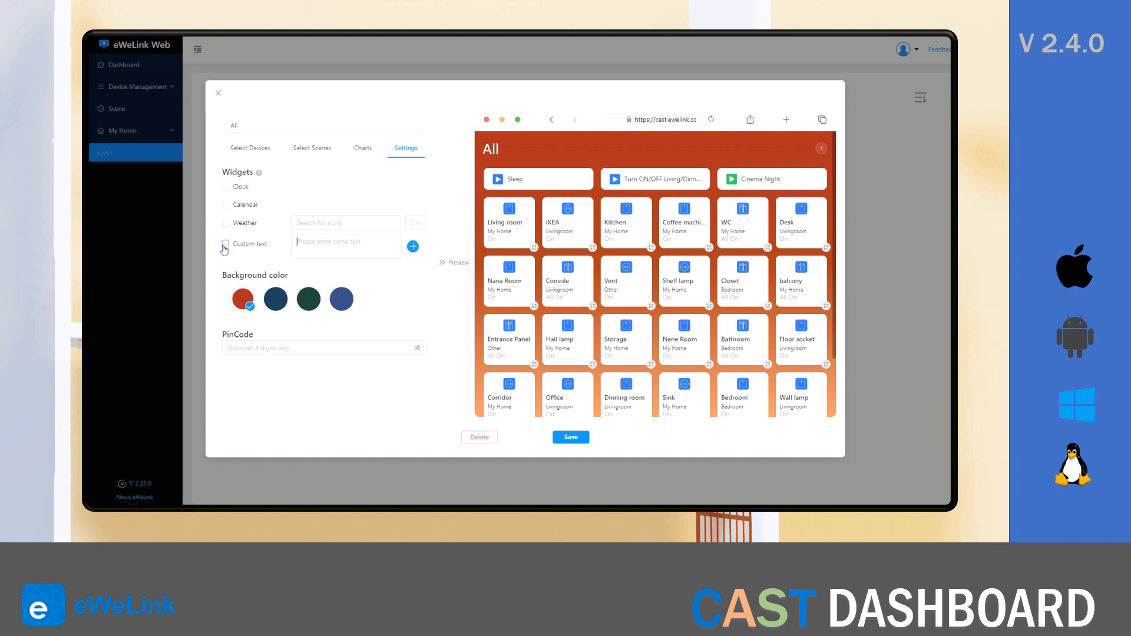
{"action": "left_click", "coordinate": [226, 244]}
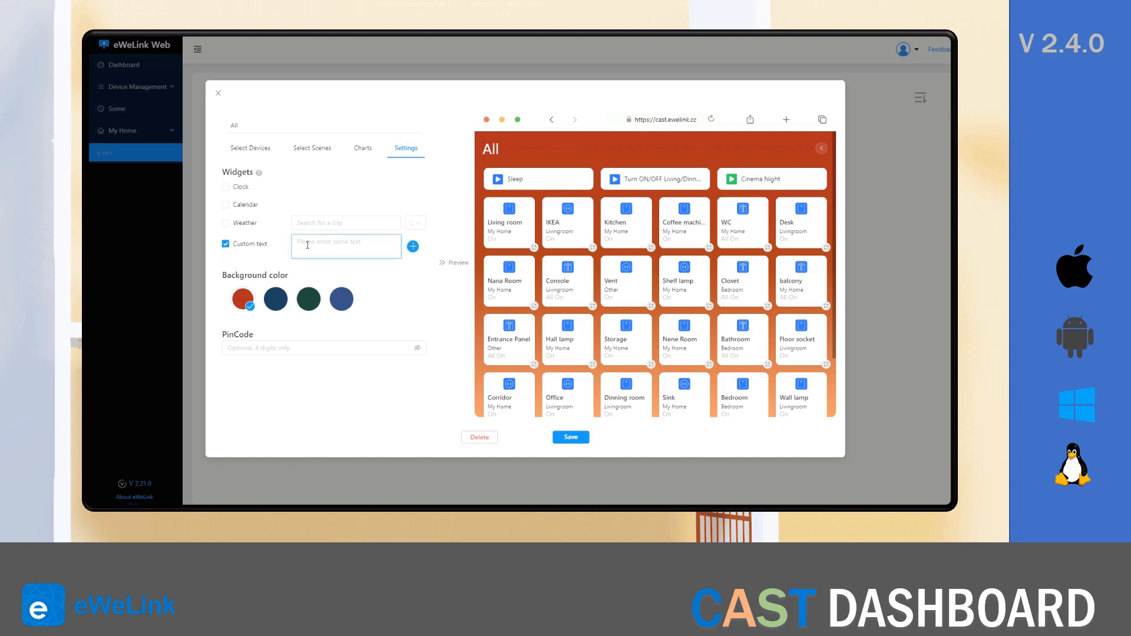
{"action": "type", "text": "Bedroom"}
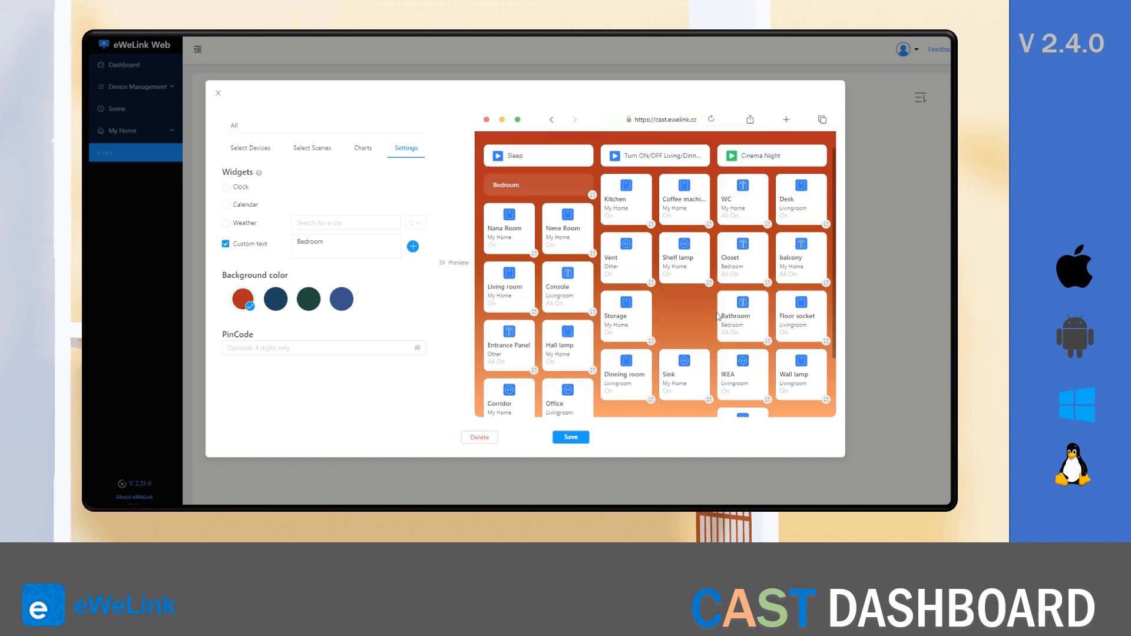
{"action": "scroll", "scroll_direction": "down", "scroll_amount": 3}
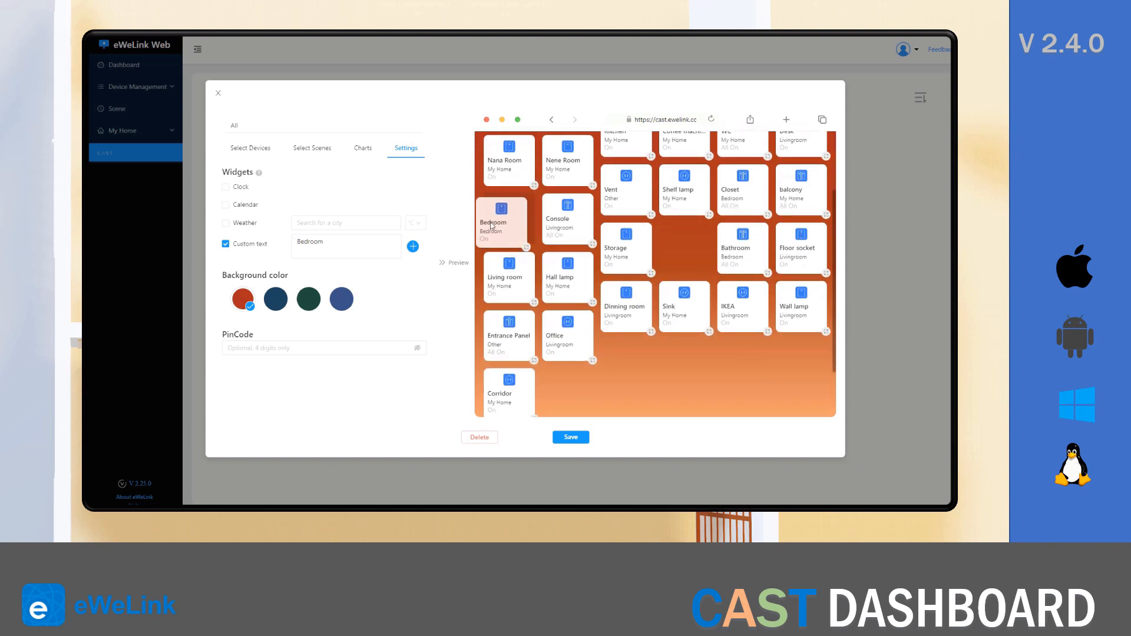
Add a 'Livingroom' text heading and place it below the Bedroom group
{"action": "left_click", "coordinate": [412, 246]}
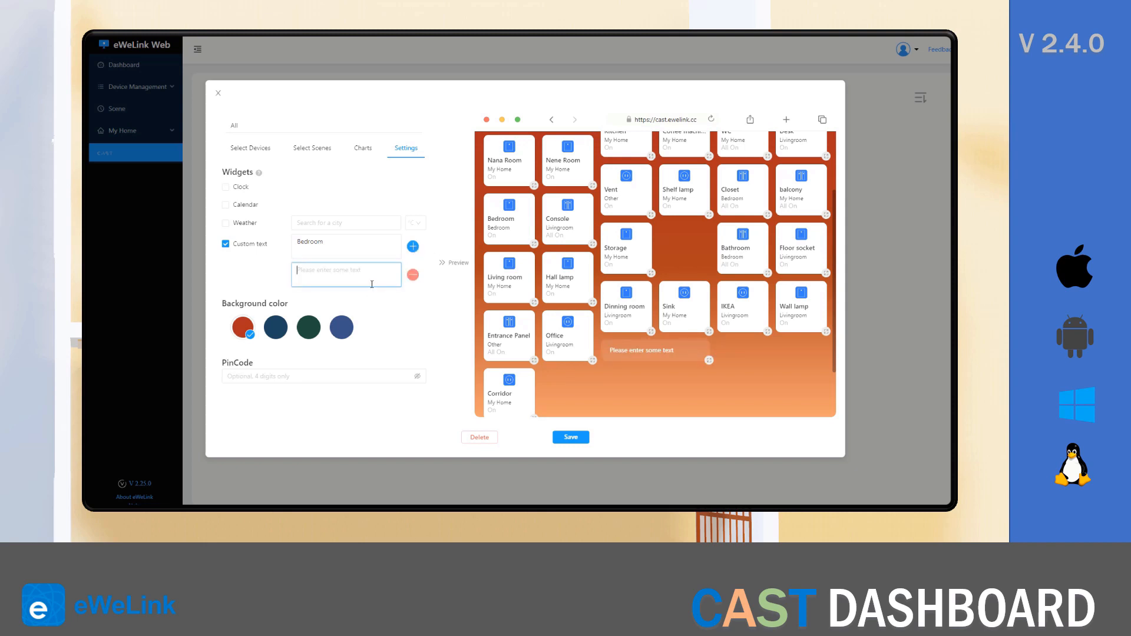
{"action": "type", "text": "Livingroo"}
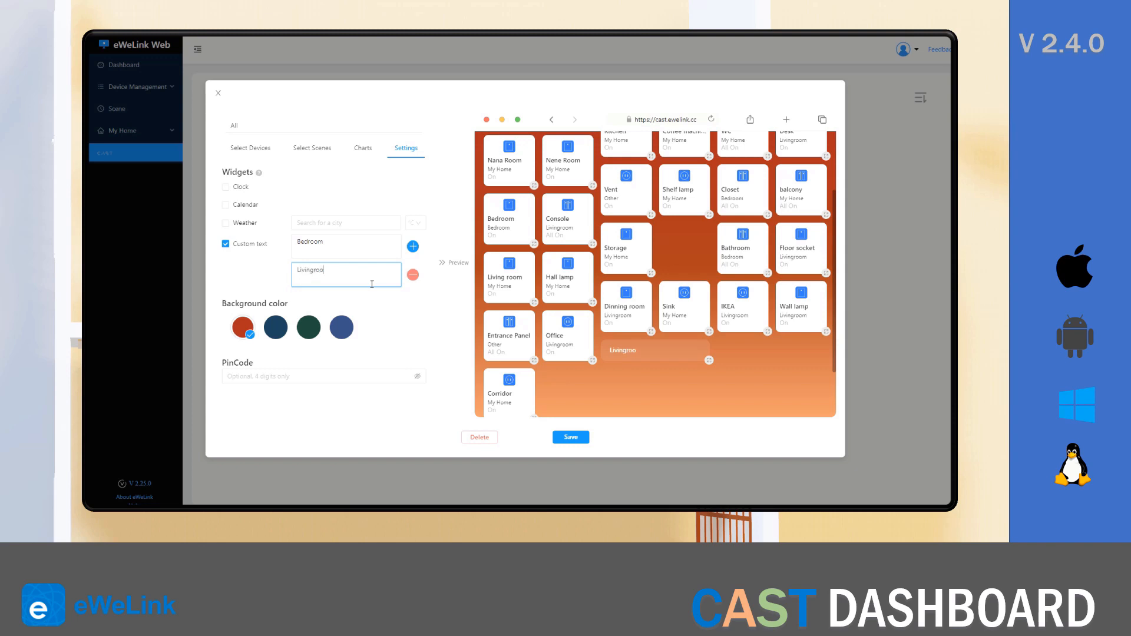
{"action": "type", "text": "m"}
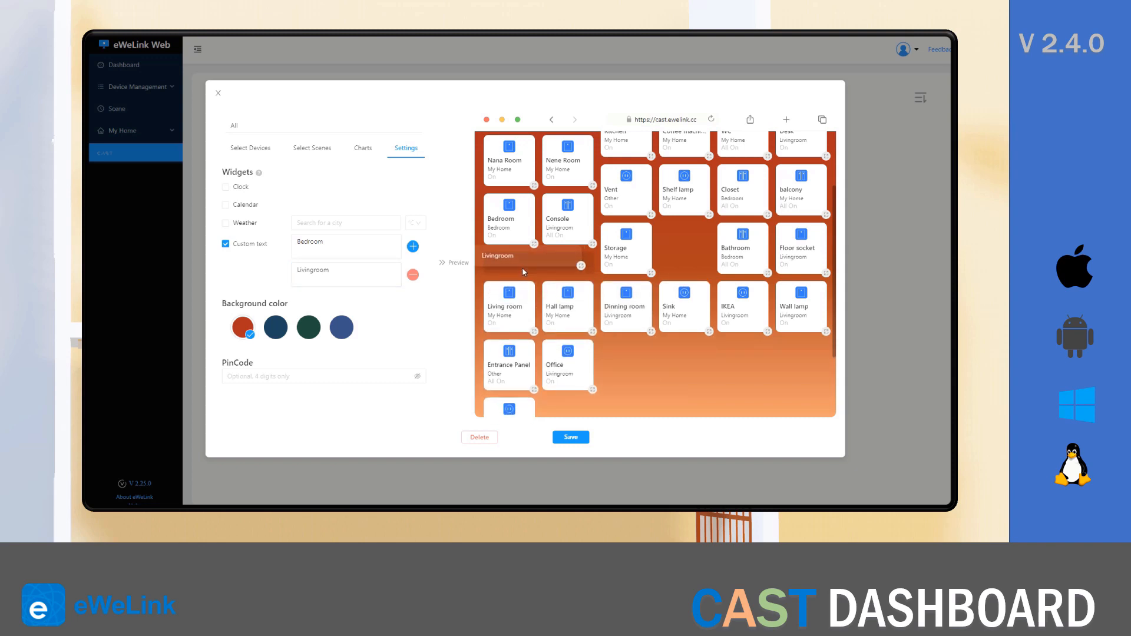
{"action": "left_click_drag", "start_coordinate": [567, 306], "coordinate": [690, 382]}
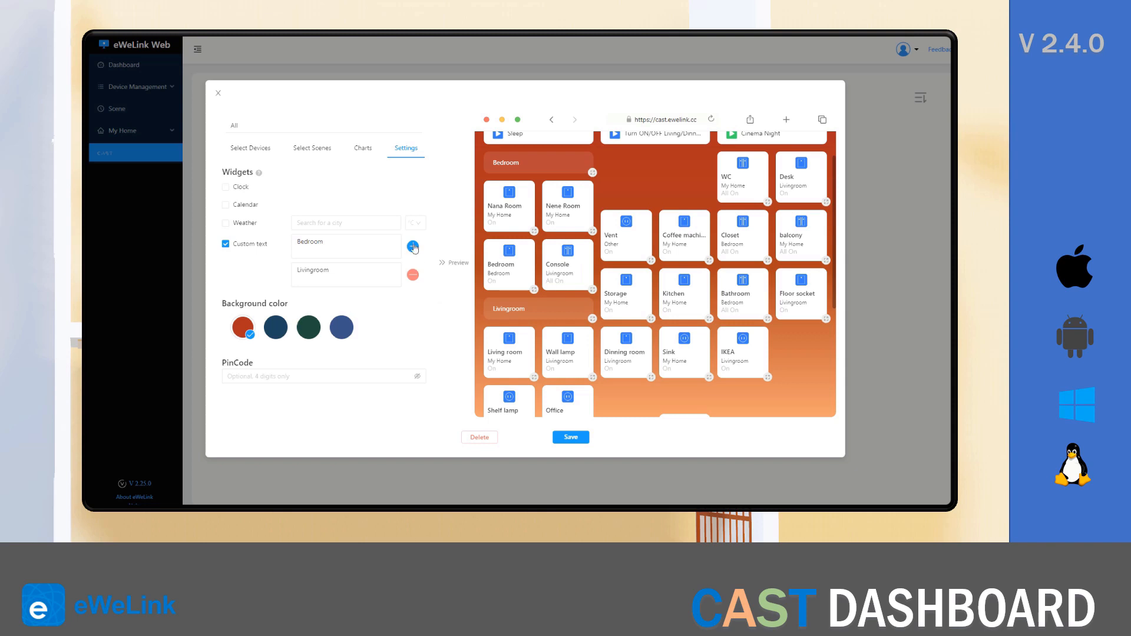
Add an 'Entrance' text heading and save the grouped All dashboard
{"action": "left_click", "coordinate": [412, 247]}
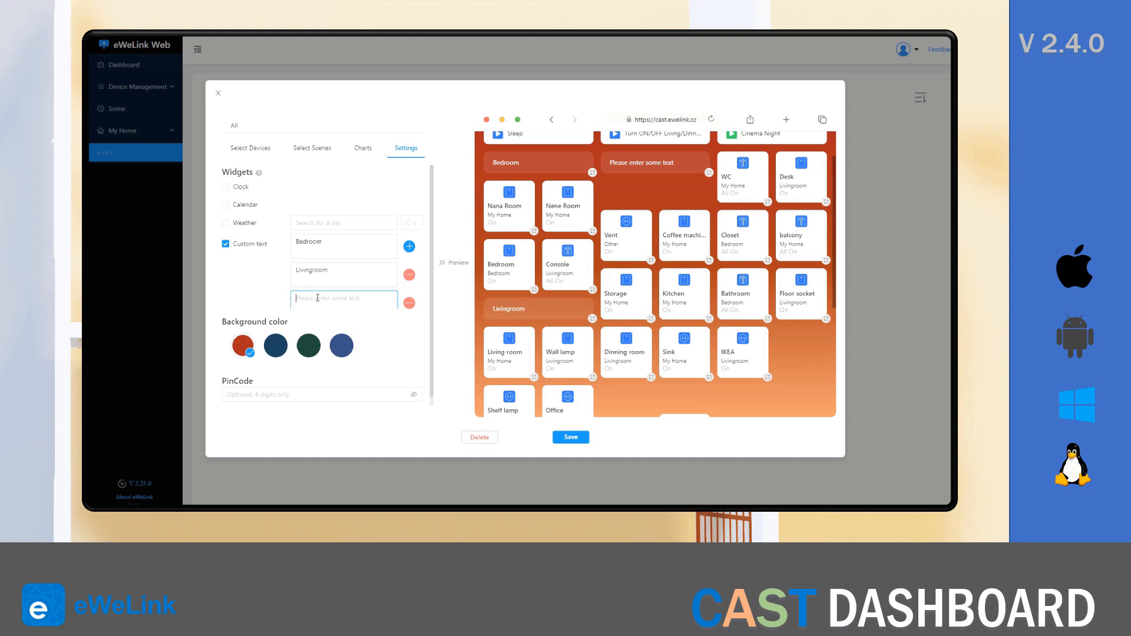
{"action": "type", "text": "Entrance"}
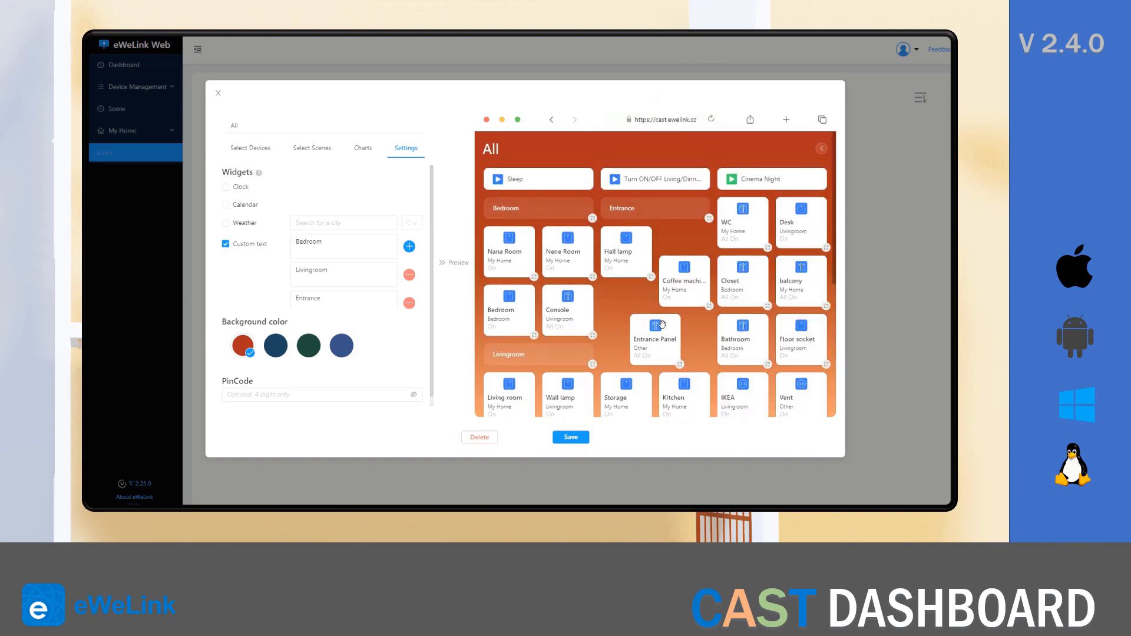
{"action": "scroll", "scroll_direction": "down", "scroll_amount": 3}
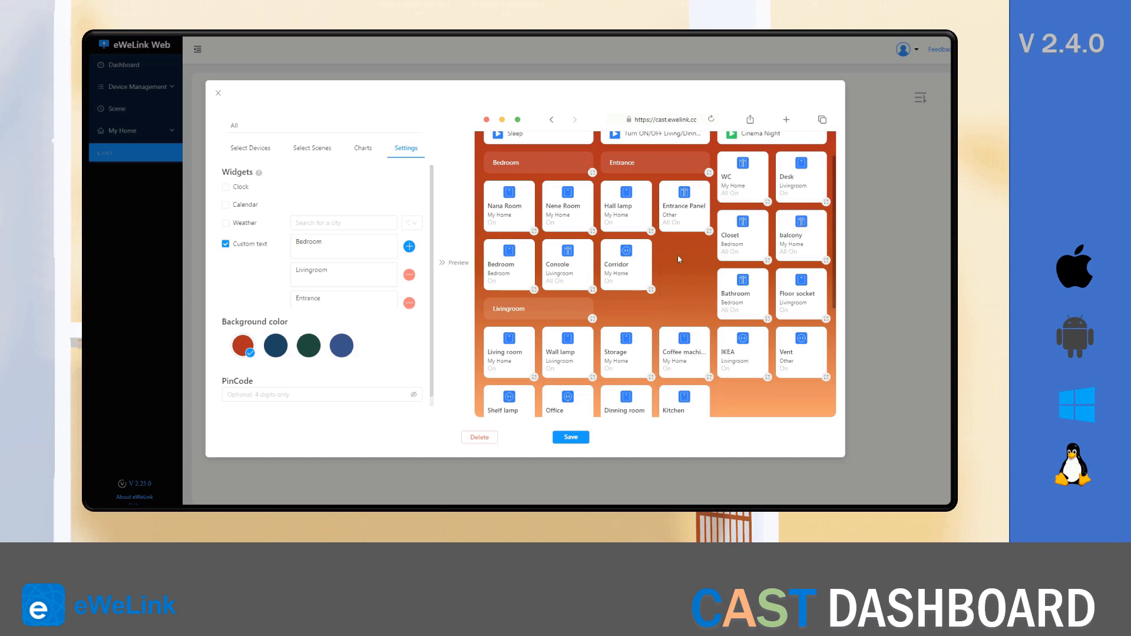
{"action": "left_click", "coordinate": [570, 438]}
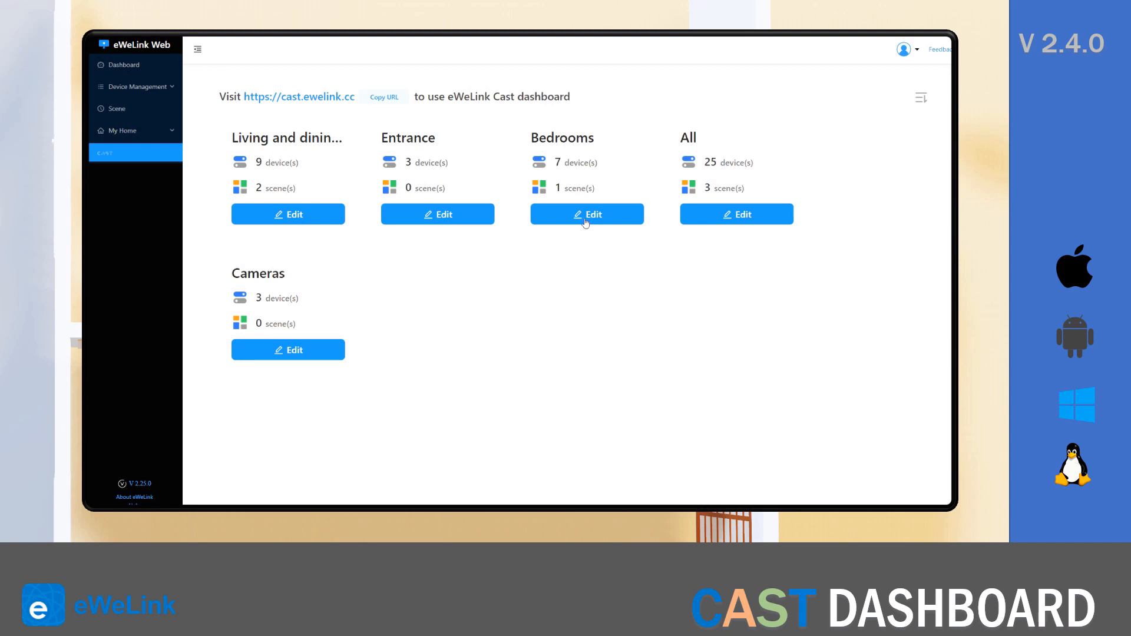
Edit the Bedrooms dashboard and enable its Custom text widget in Settings
{"action": "left_click", "coordinate": [587, 214]}
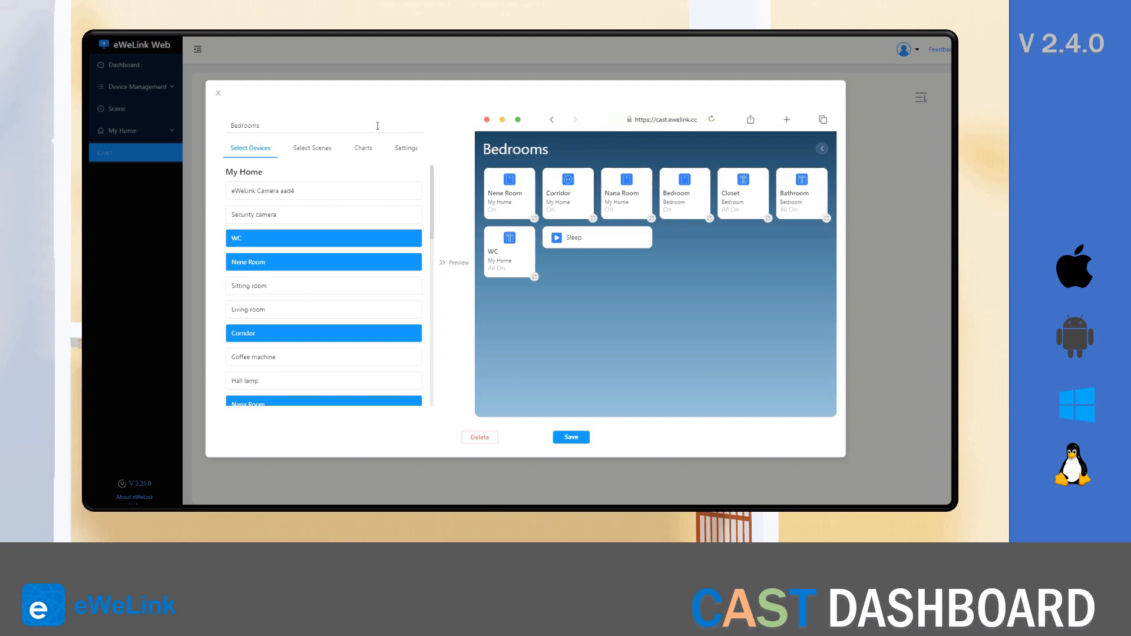
{"action": "left_click", "coordinate": [405, 148]}
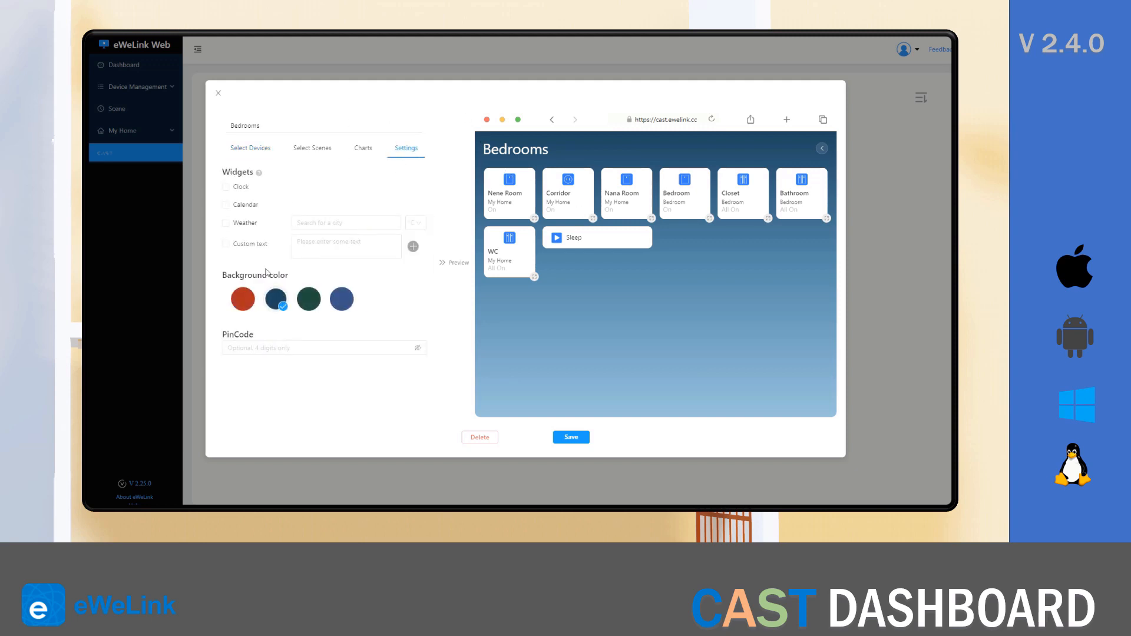
{"action": "left_click", "coordinate": [226, 244]}
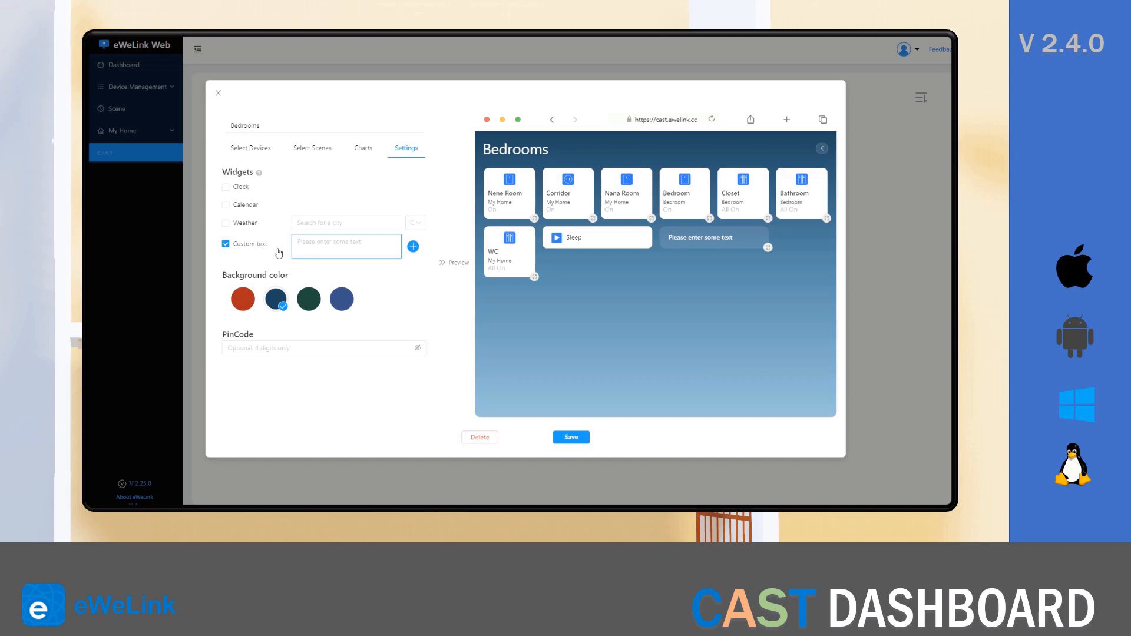
Enter the note 'Mary. don't forget to walk the dog' and save the Bedrooms dashboard
{"action": "type", "text": "M"}
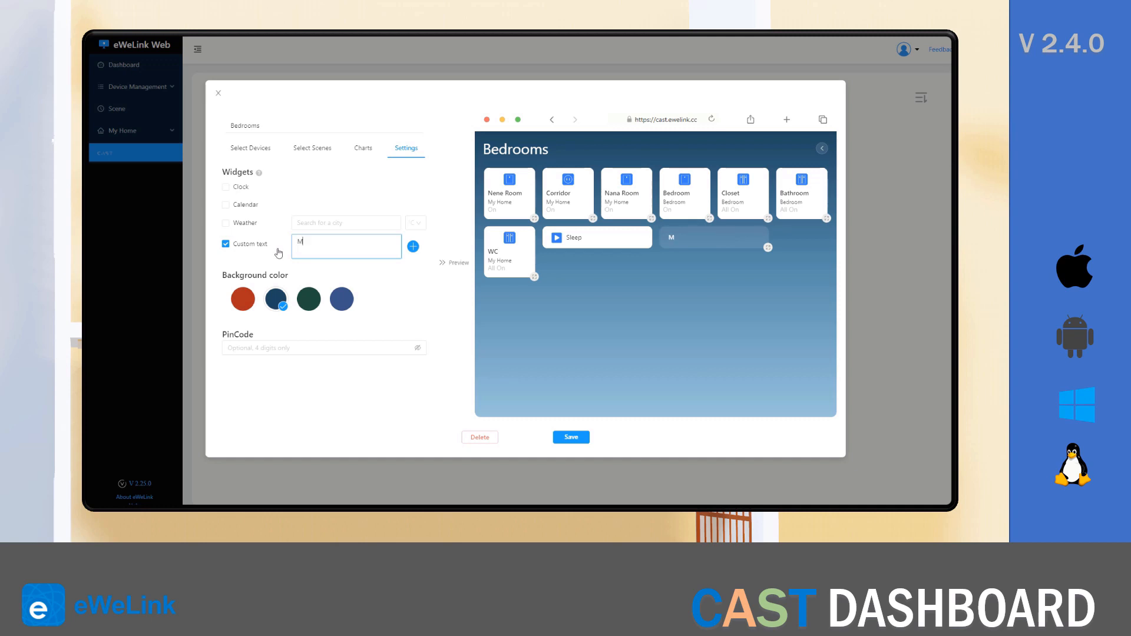
{"action": "type", "text": "ary"}
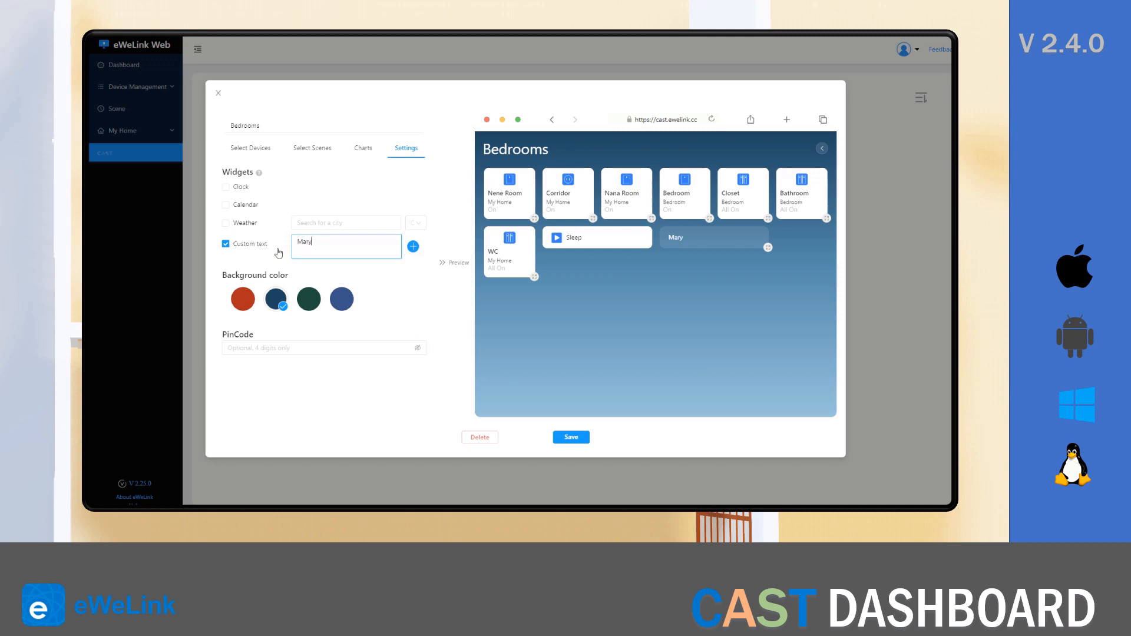
{"action": "type", "text": "."}
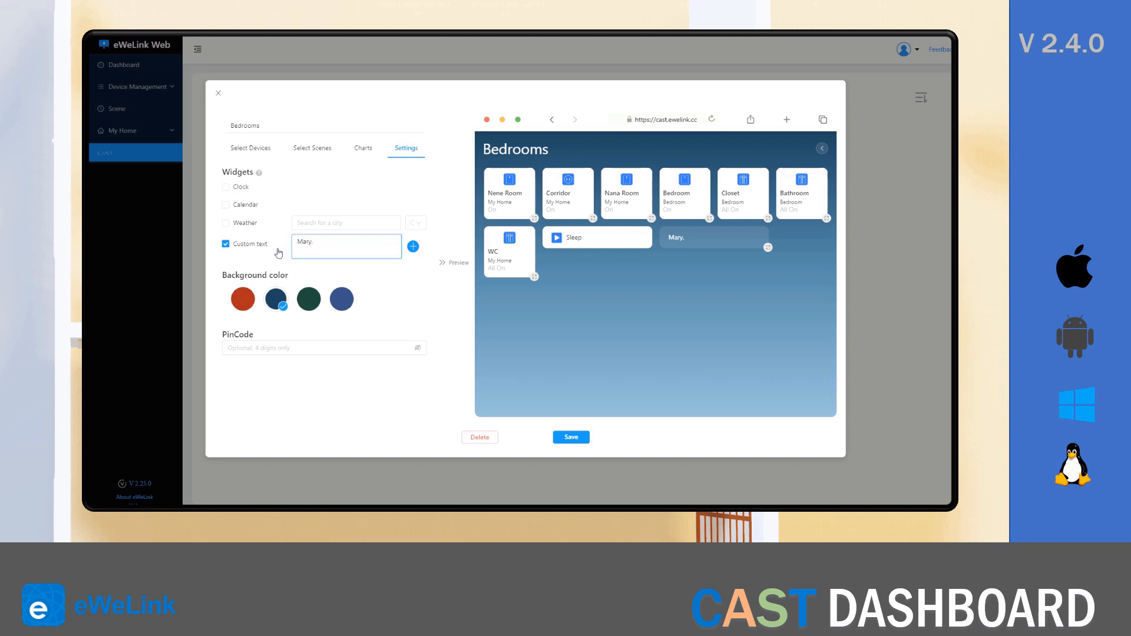
{"action": "type", "text": "don't fo"}
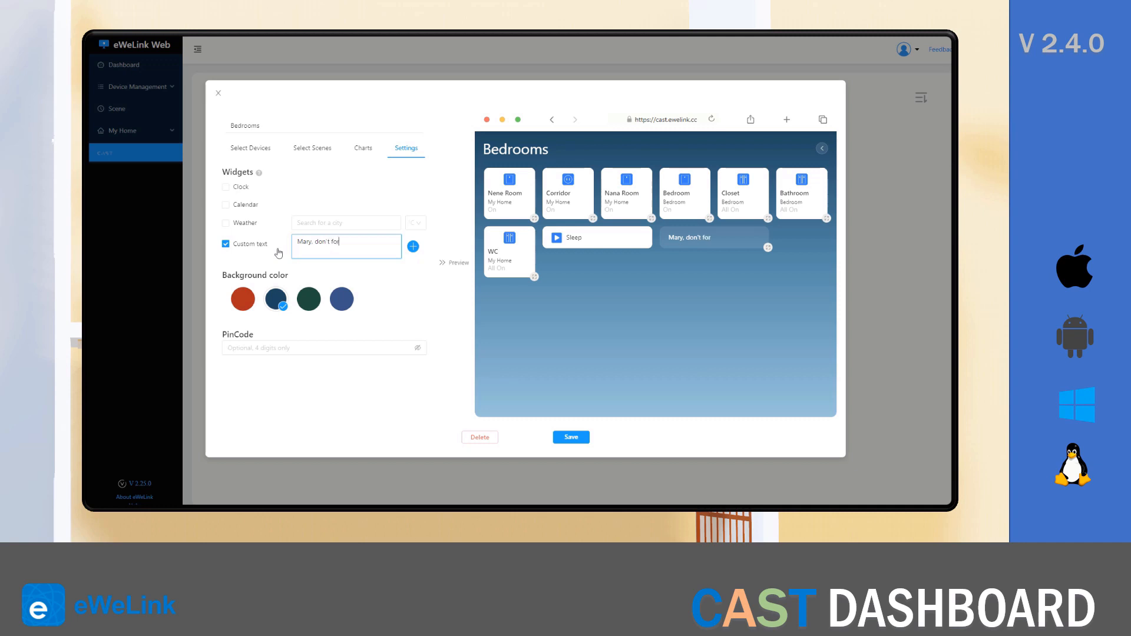
{"action": "type", "text": "rget to"}
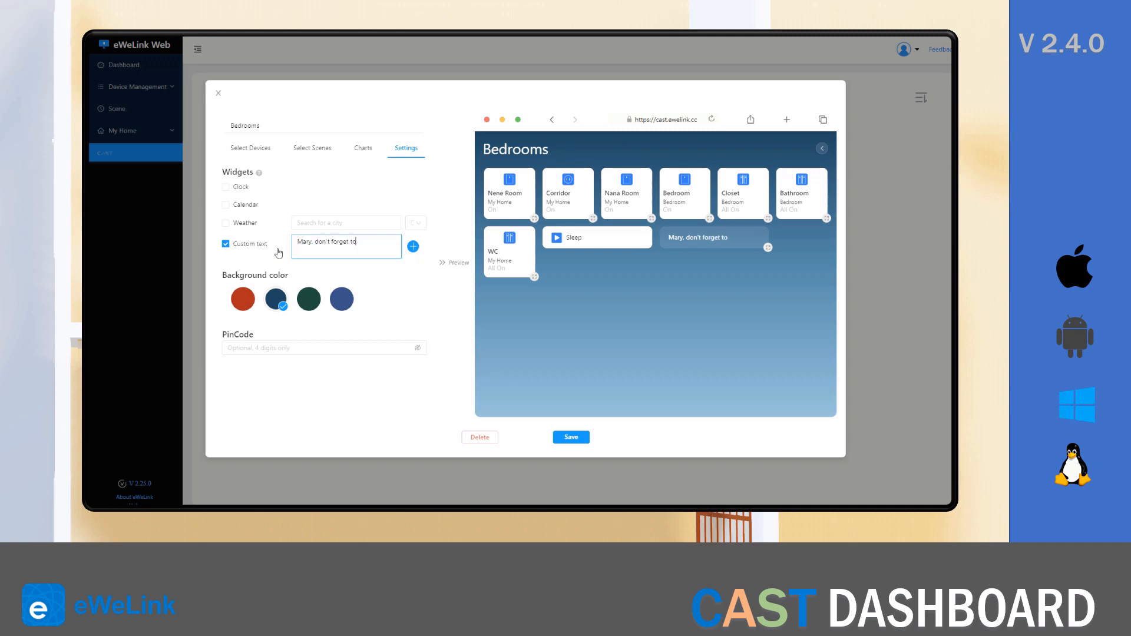
{"action": "type", "text": "walk the dog!"}
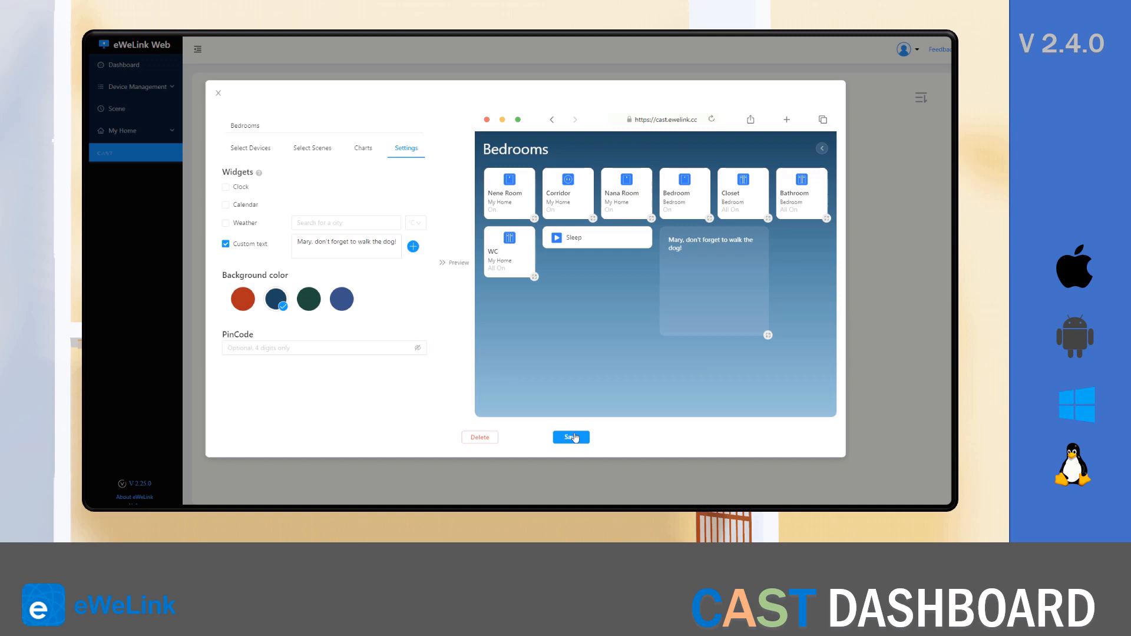
{"action": "left_click", "coordinate": [571, 437]}
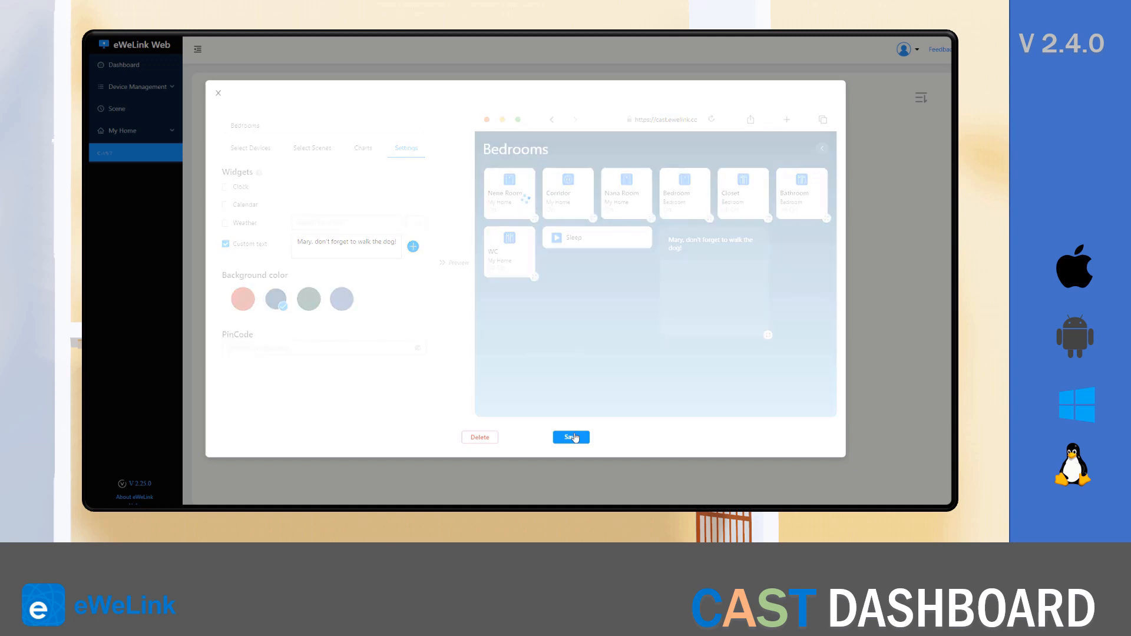
{"action": "left_click", "coordinate": [570, 437]}
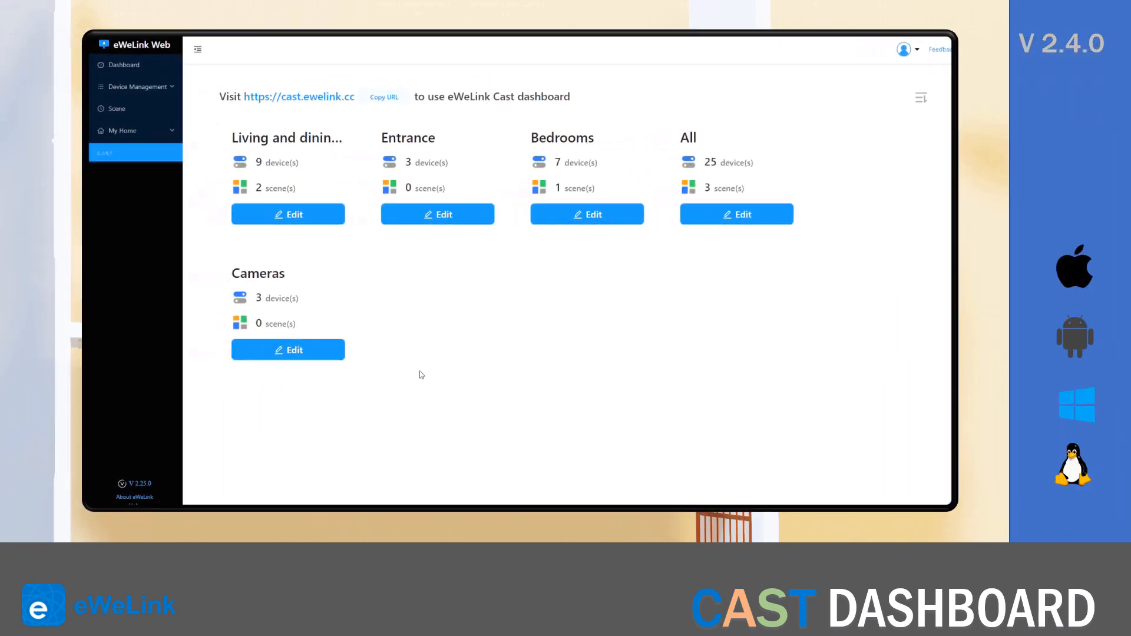
{"action": "mouse_move", "coordinate": [470, 249]}
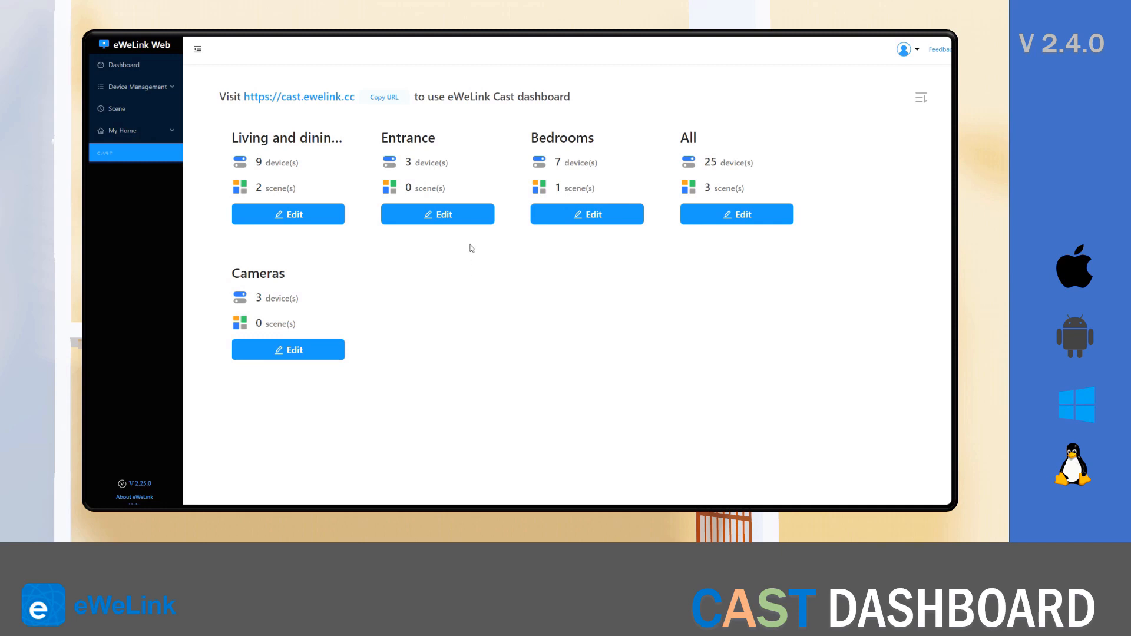
Edit the Entrance dashboard, enable Custom text and start the 'TO DO:' list
{"action": "left_click", "coordinate": [437, 213]}
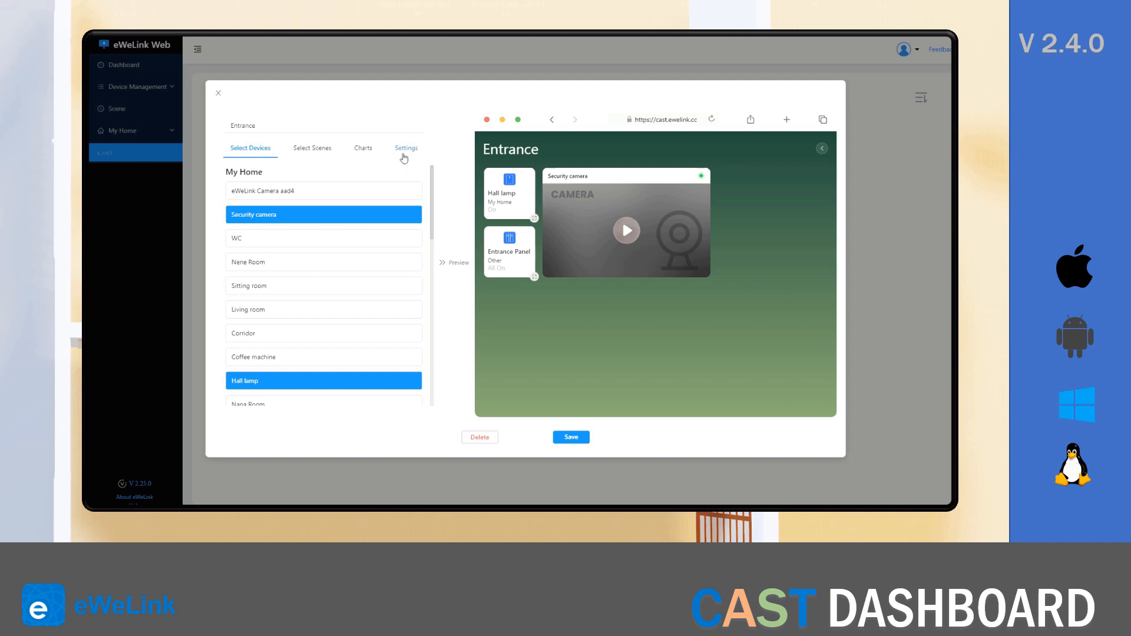
{"action": "left_click", "coordinate": [405, 149]}
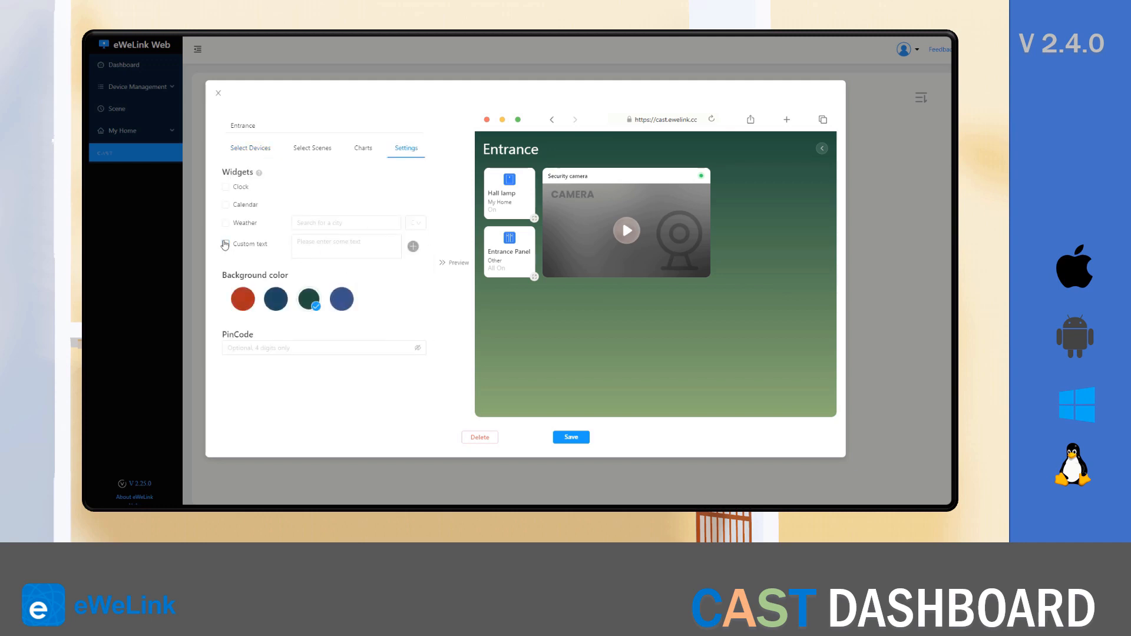
{"action": "left_click", "coordinate": [226, 244]}
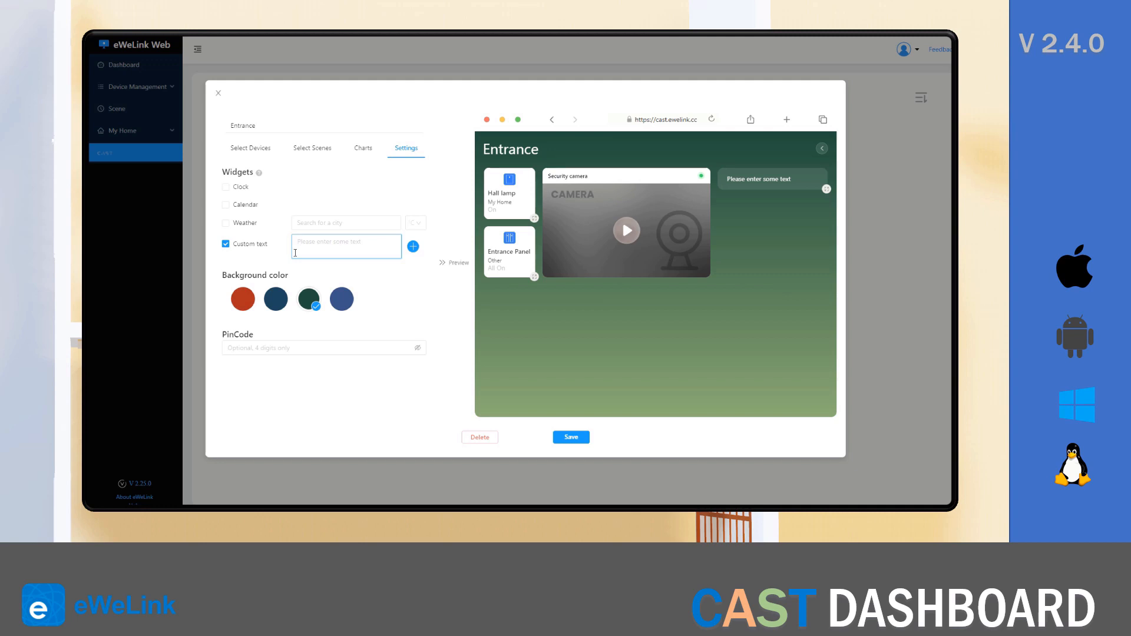
{"action": "type", "text": "TO DO"}
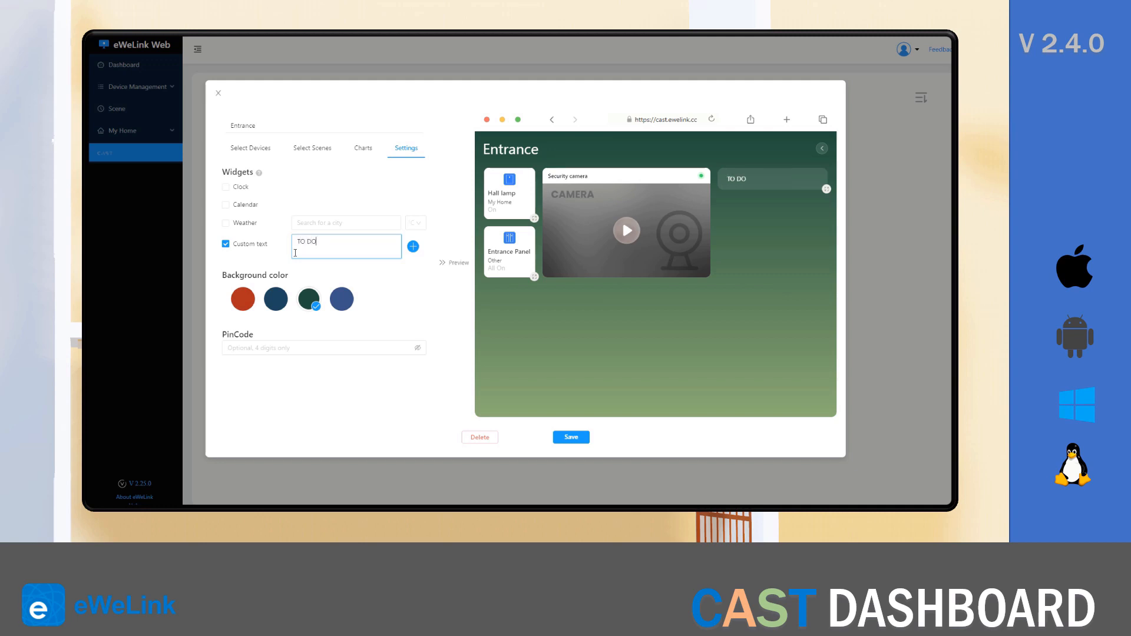
{"action": "type", "text": ":"}
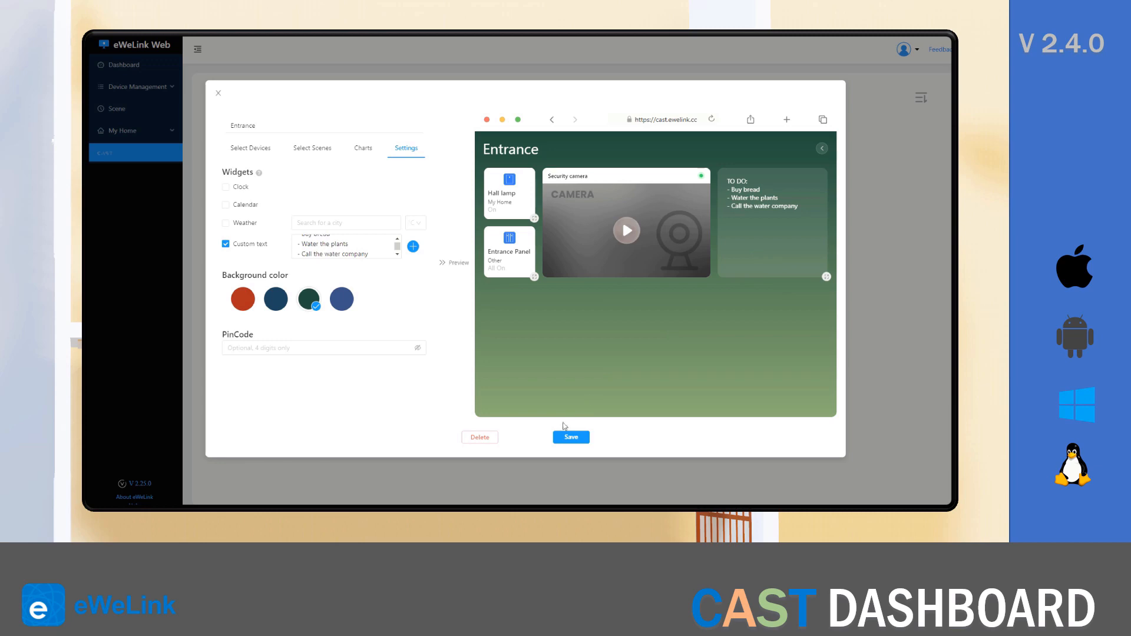
Save the Entrance dashboard with its buy bread, water plants, call water company list
{"action": "left_click", "coordinate": [570, 438]}
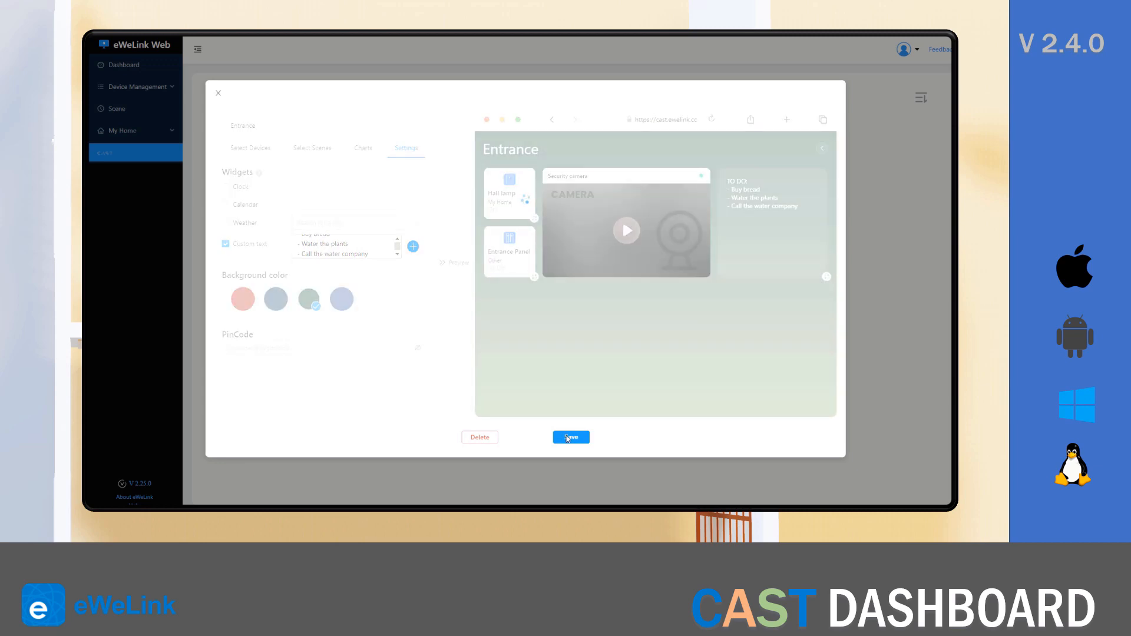
{"action": "left_click", "coordinate": [570, 437]}
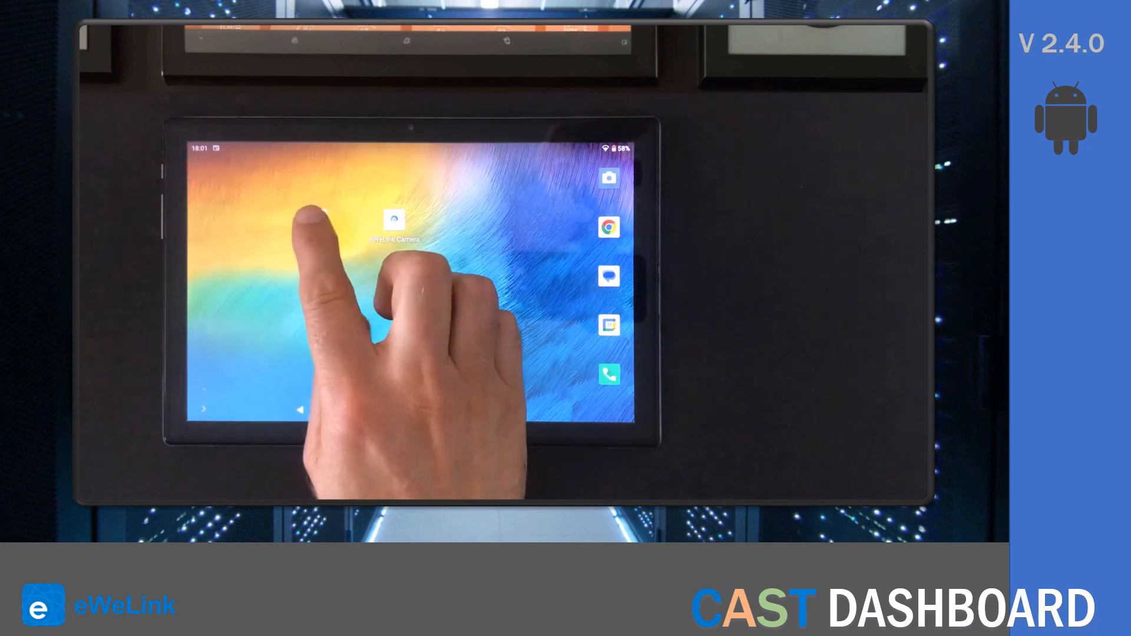
Launch eWeLink CAST on the tablet and scroll to the Living and dining room dashboard
{"action": "left_click", "coordinate": [395, 220]}
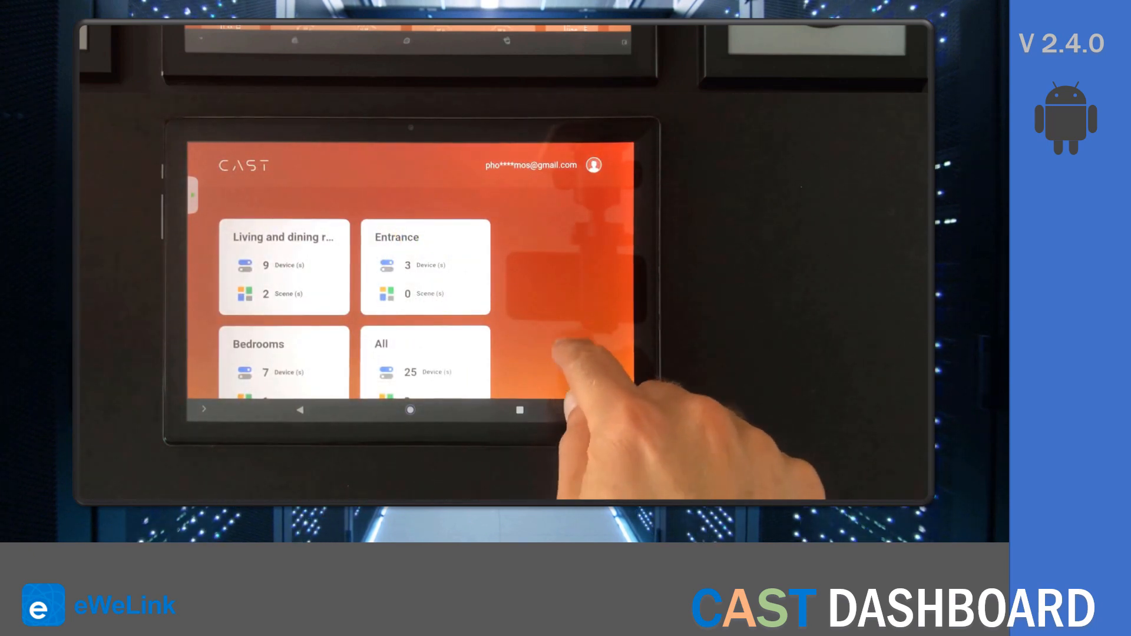
{"action": "scroll", "scroll_direction": "down", "scroll_amount": 3}
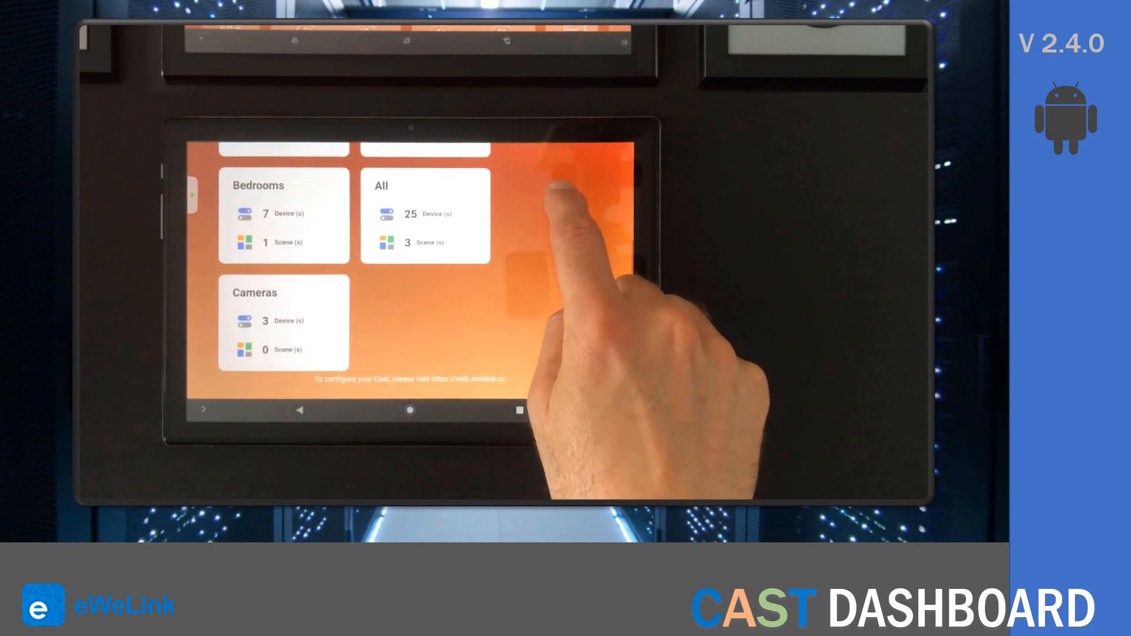
{"action": "scroll", "scroll_direction": "down", "scroll_amount": 3}
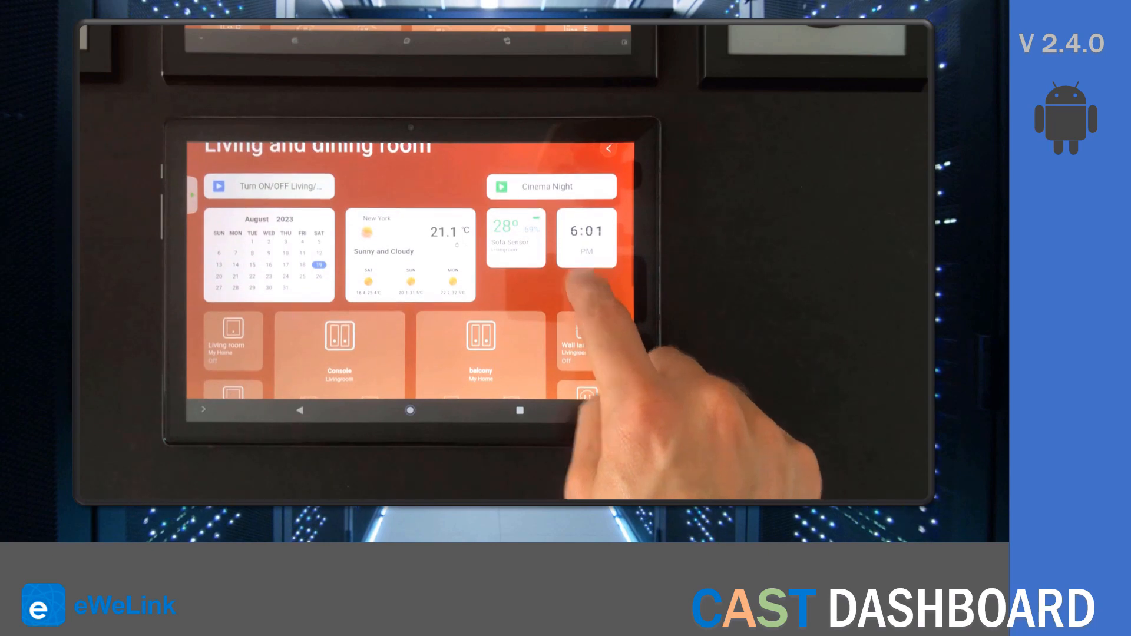
Switch the Balcony right light on and back off from the tablet
{"action": "left_click", "coordinate": [515, 238]}
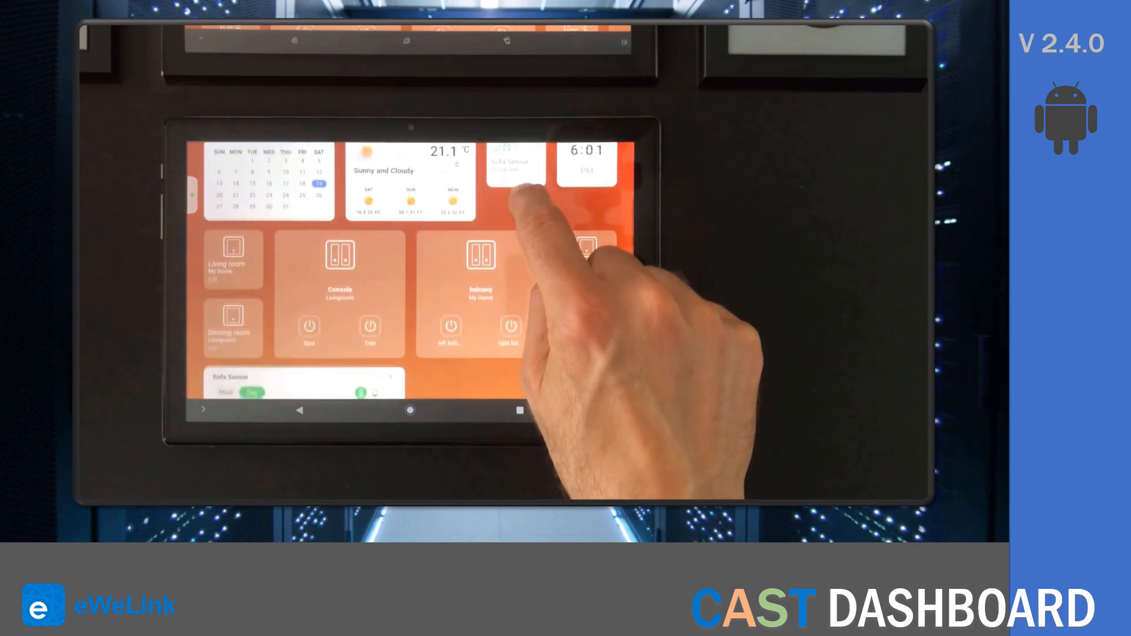
{"action": "scroll", "scroll_direction": "up", "scroll_amount": 3}
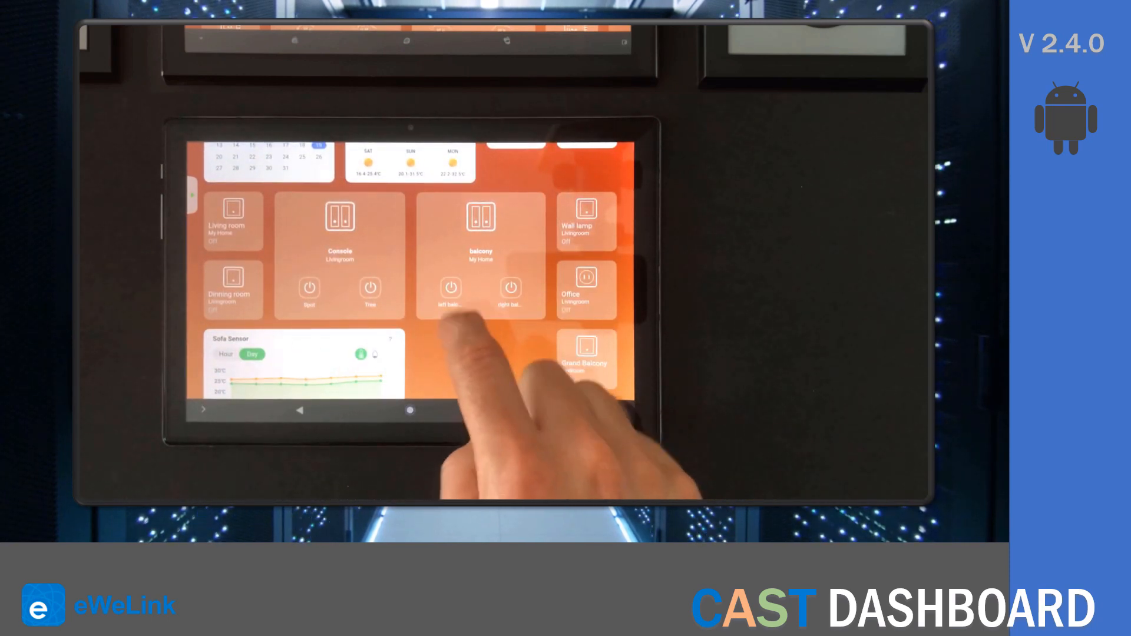
{"action": "left_click", "coordinate": [510, 288]}
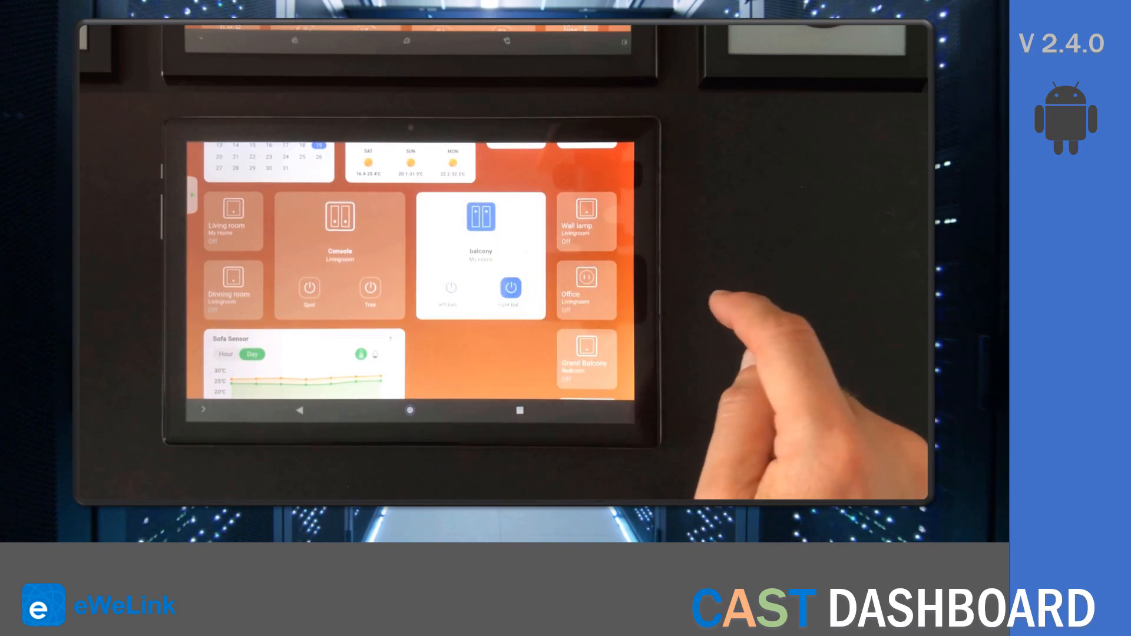
{"action": "left_click", "coordinate": [510, 288]}
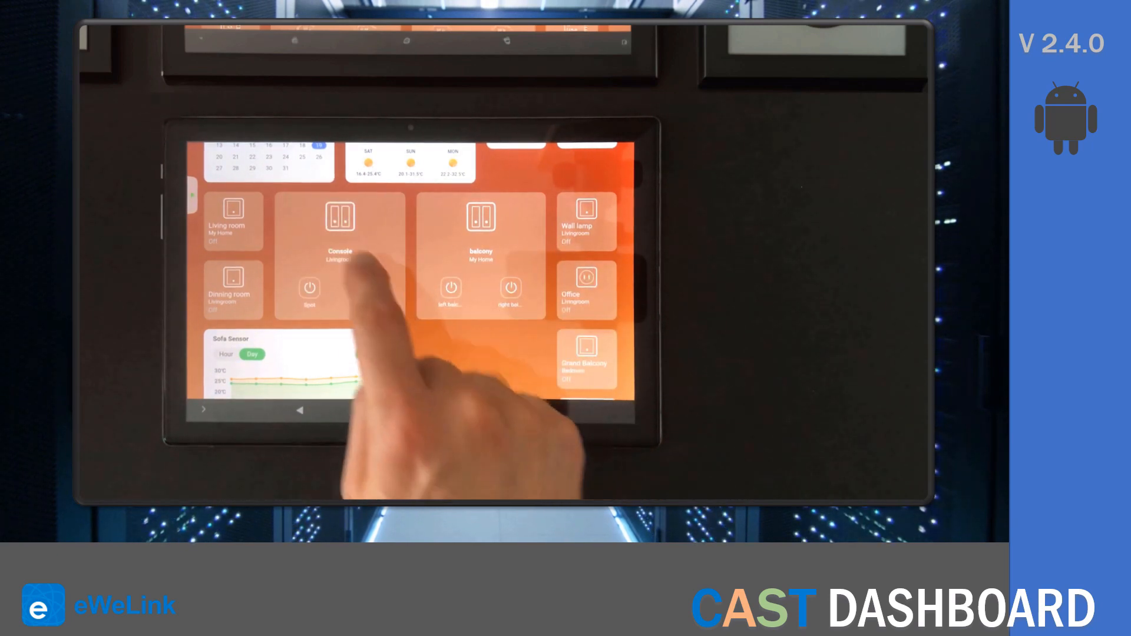
Open the Console device controls and switch one channel on
{"action": "left_click", "coordinate": [339, 220]}
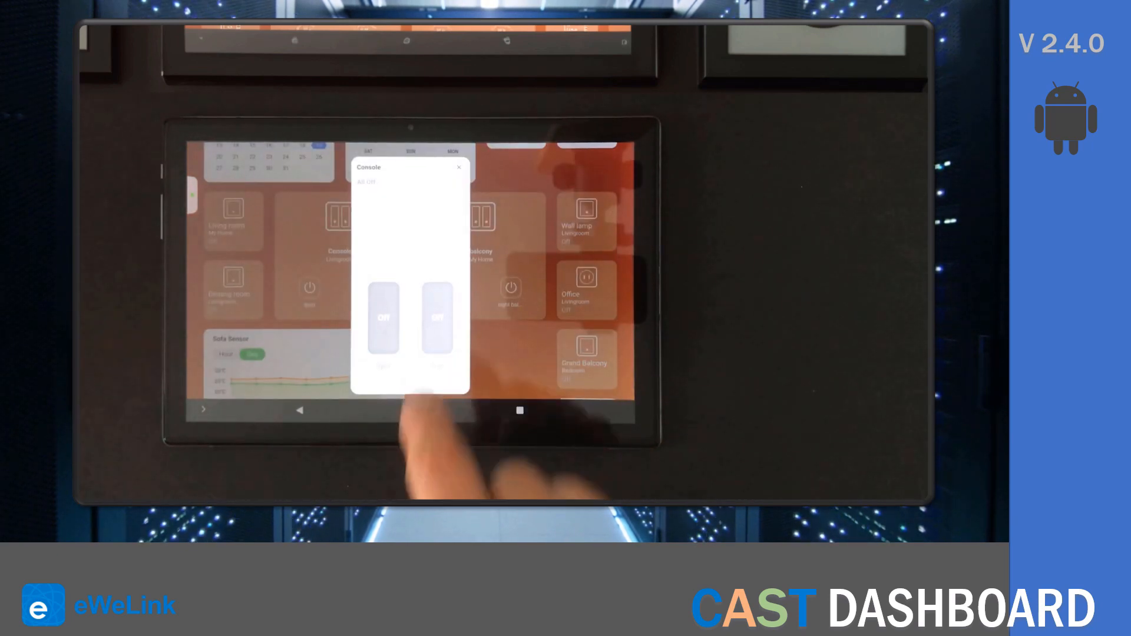
{"action": "left_click", "coordinate": [436, 316]}
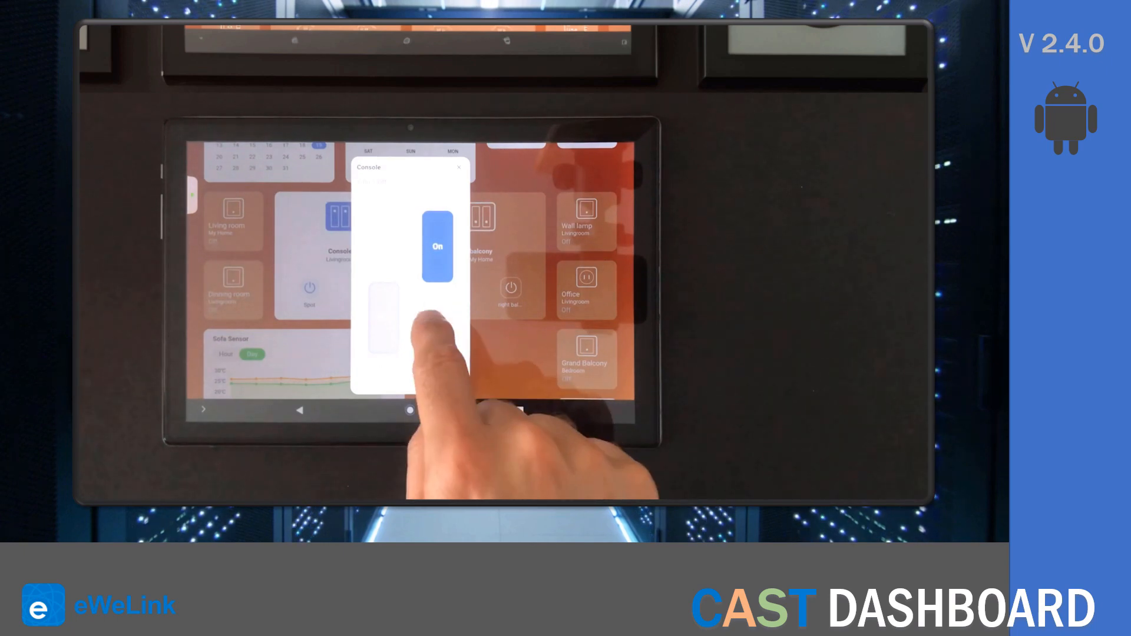
{"action": "left_click", "coordinate": [436, 248]}
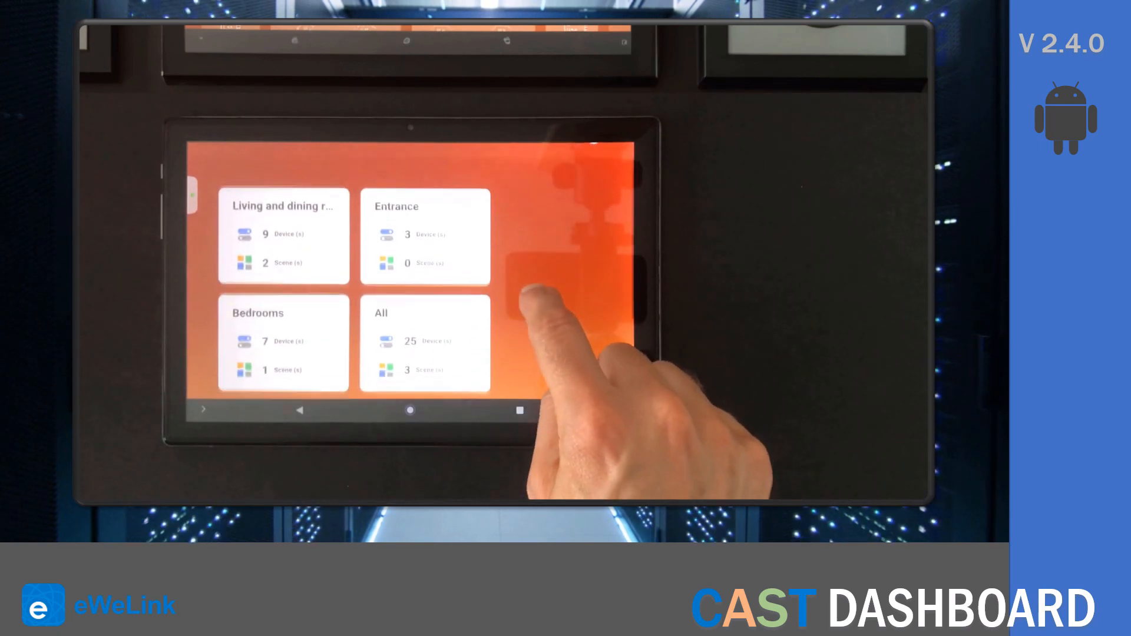
{"action": "scroll", "scroll_direction": "down", "scroll_amount": 3}
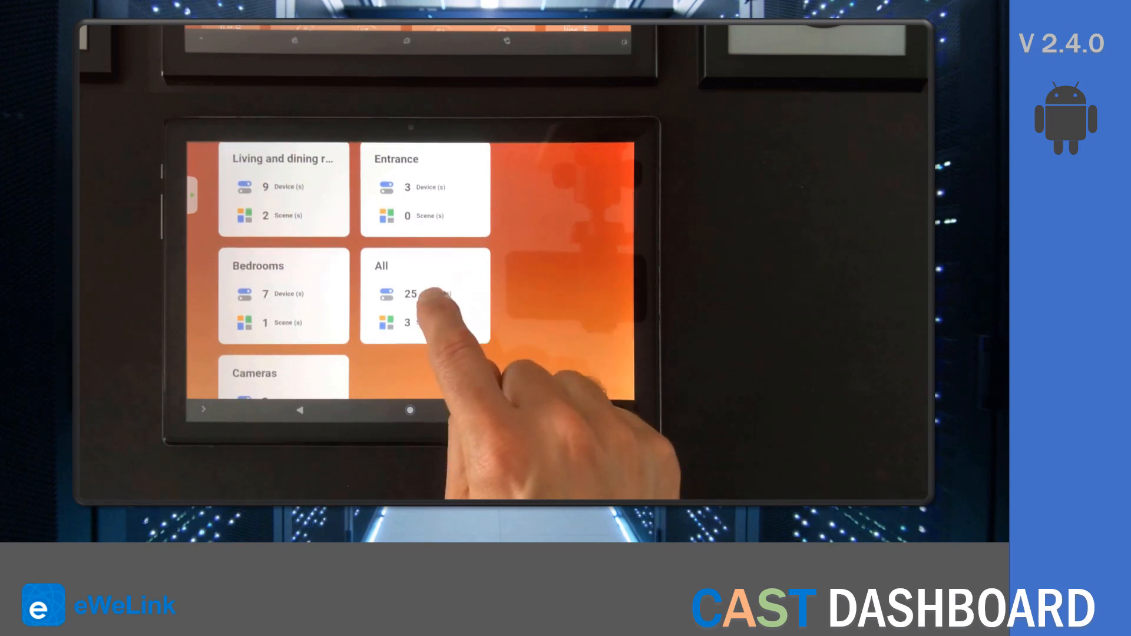
{"action": "left_click", "coordinate": [424, 294]}
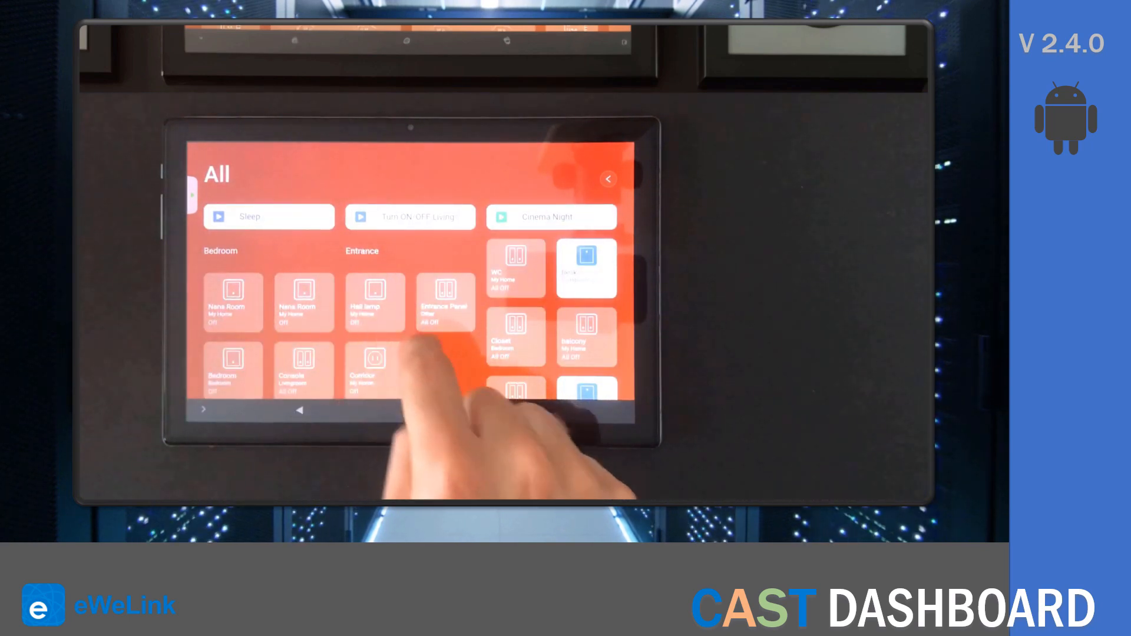
{"action": "scroll", "scroll_direction": "down", "scroll_amount": 3}
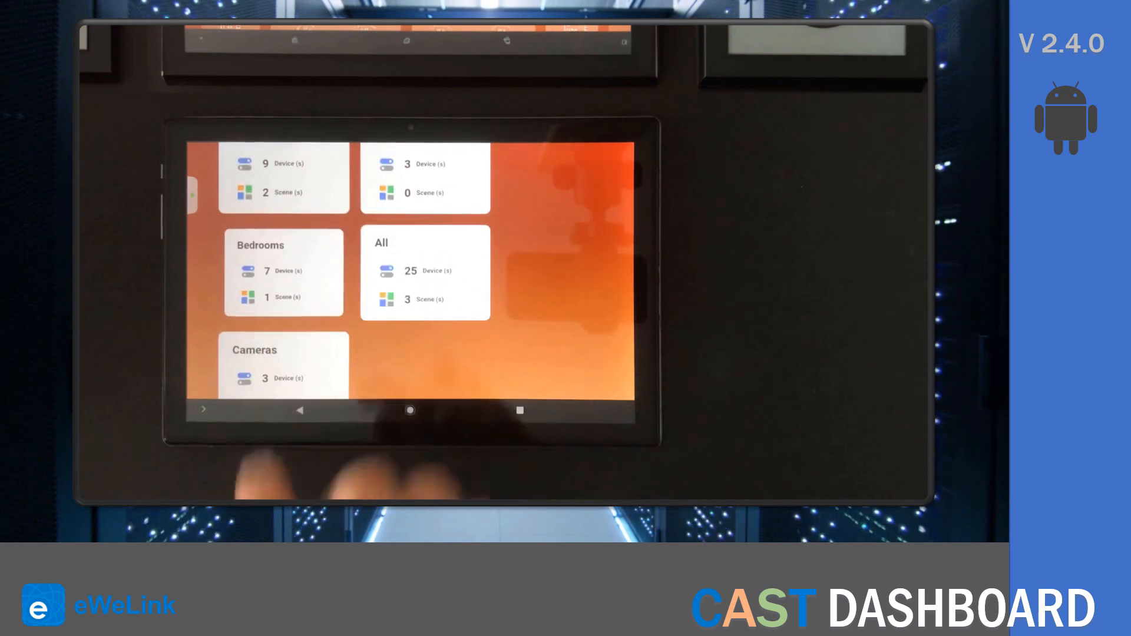
View the Bedrooms dashboard with its walk-the-dog note, close it and open the side menu
{"action": "left_click", "coordinate": [284, 272]}
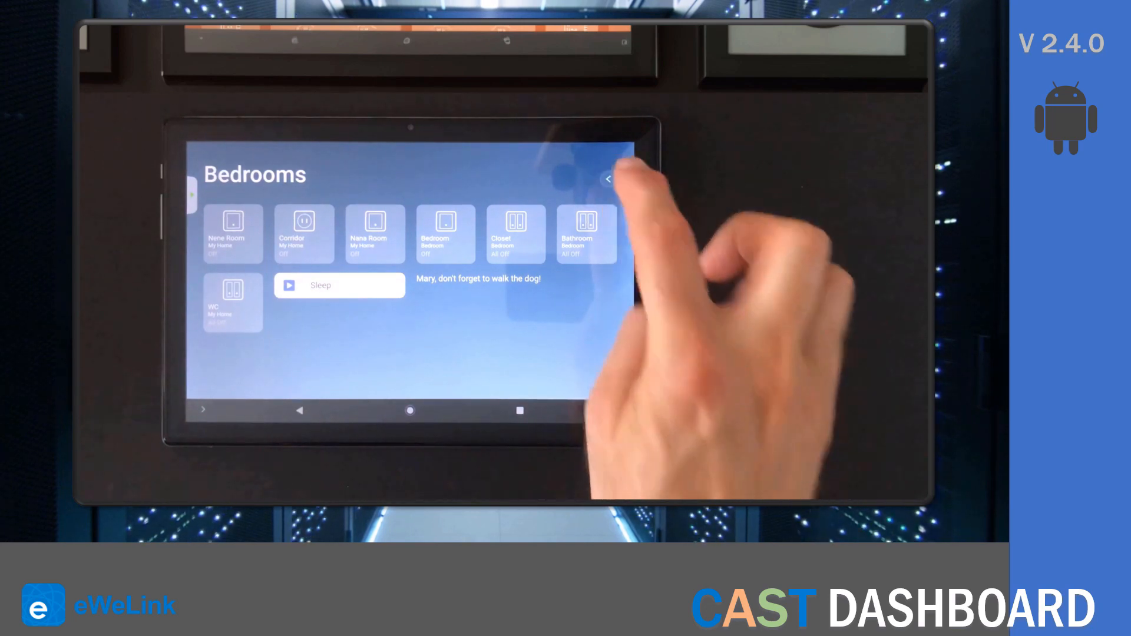
{"action": "left_click", "coordinate": [608, 179]}
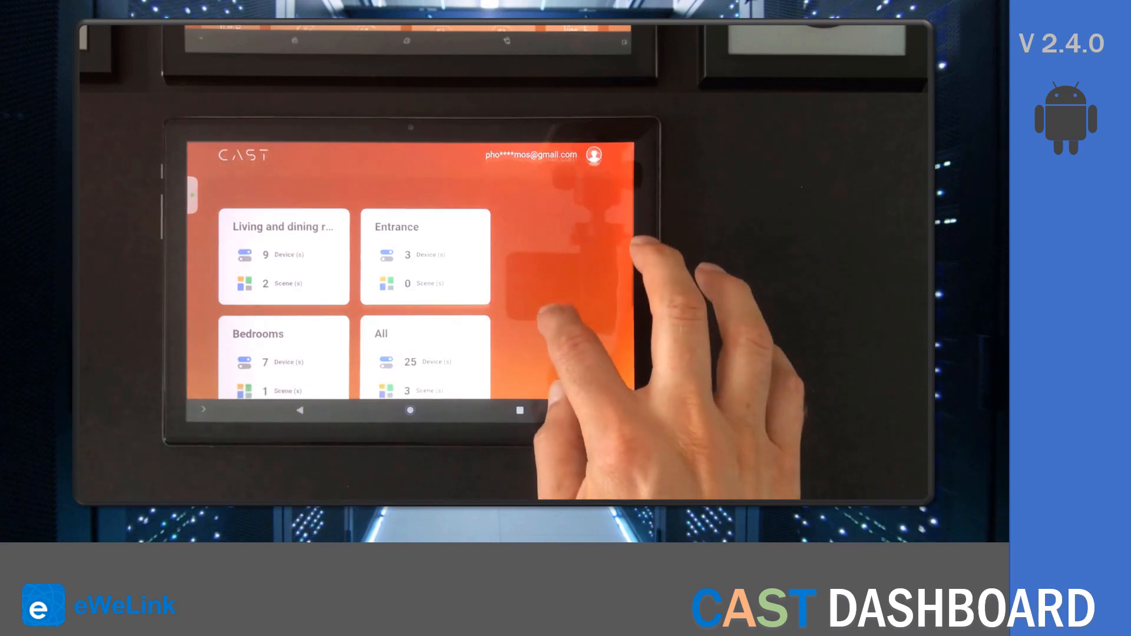
{"action": "left_click", "coordinate": [426, 258]}
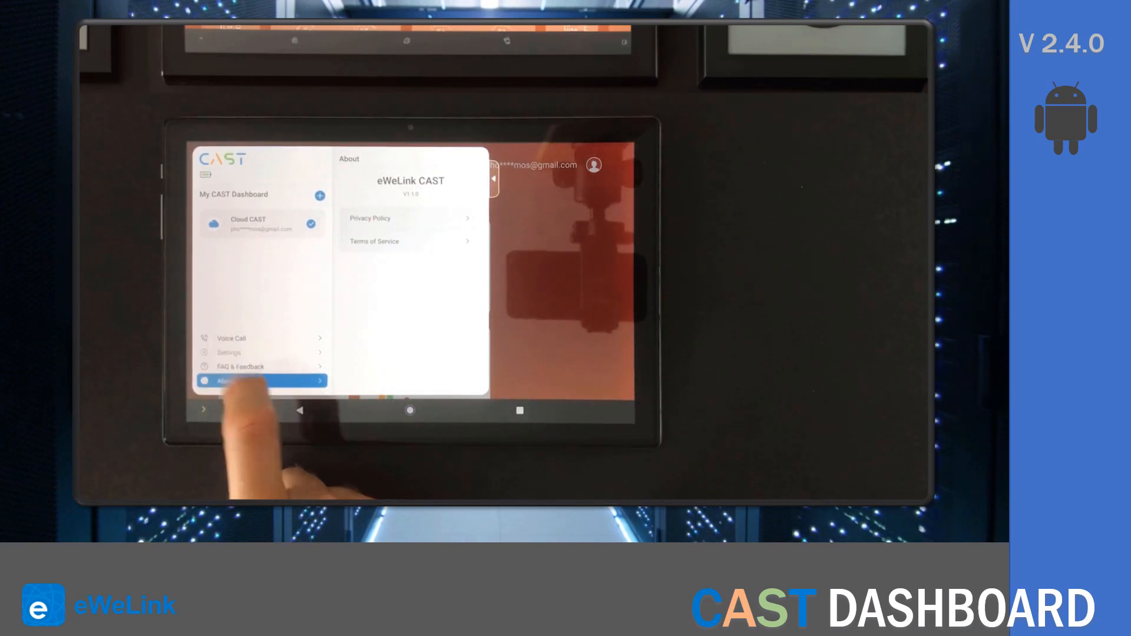
In Settings, switch the screen saver off and back on, then show Voice Call with no supported device
{"action": "left_click", "coordinate": [262, 353]}
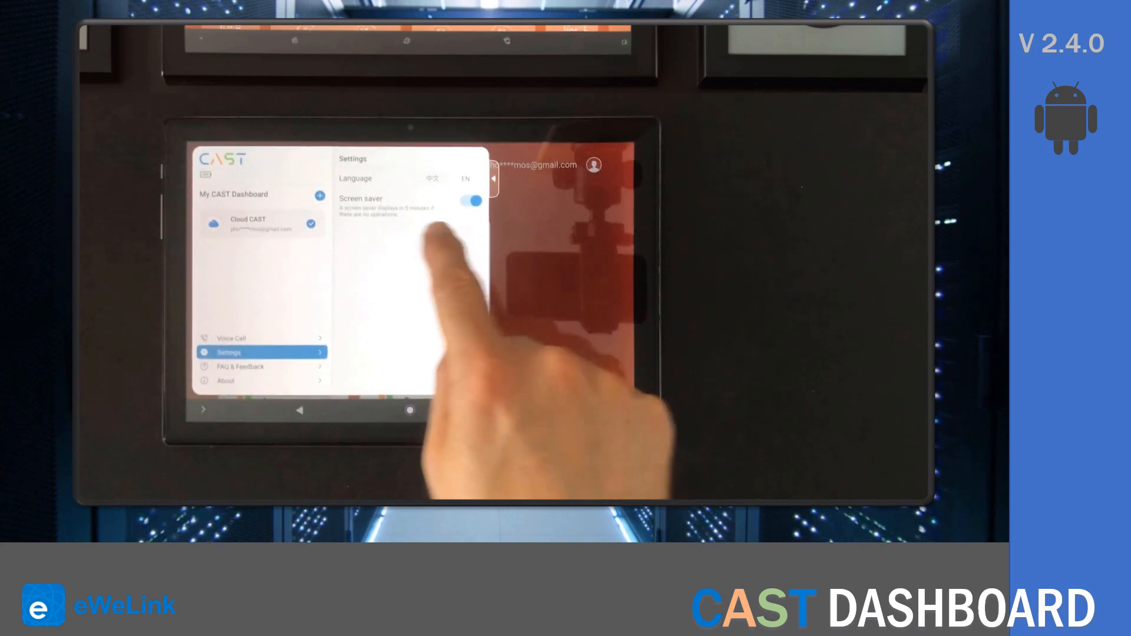
{"action": "left_click", "coordinate": [472, 201]}
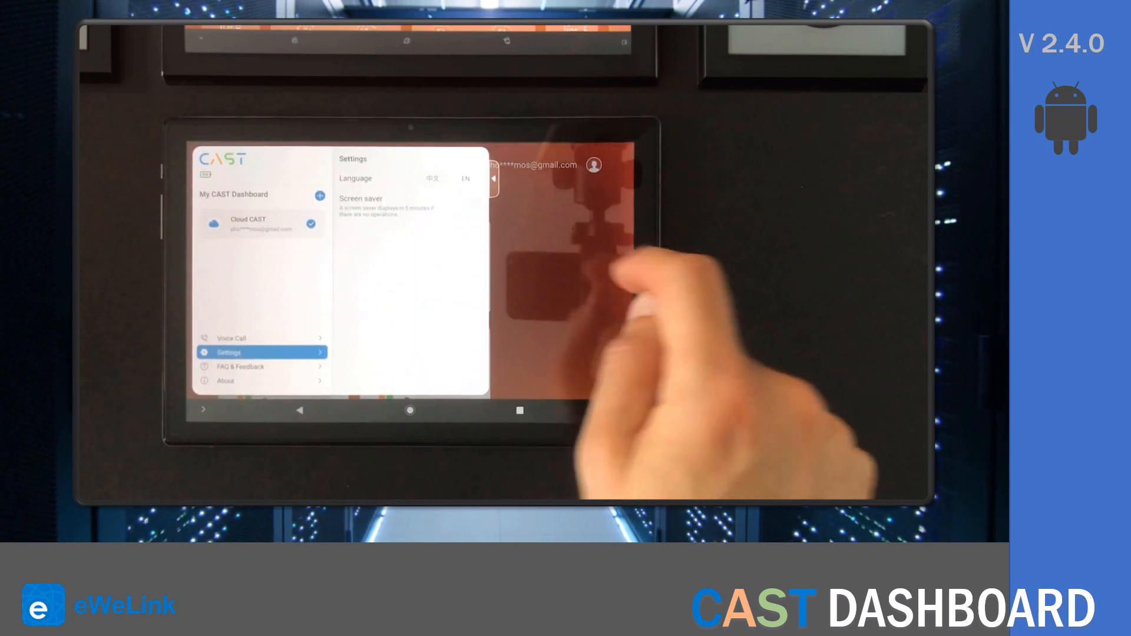
{"action": "left_click", "coordinate": [472, 200]}
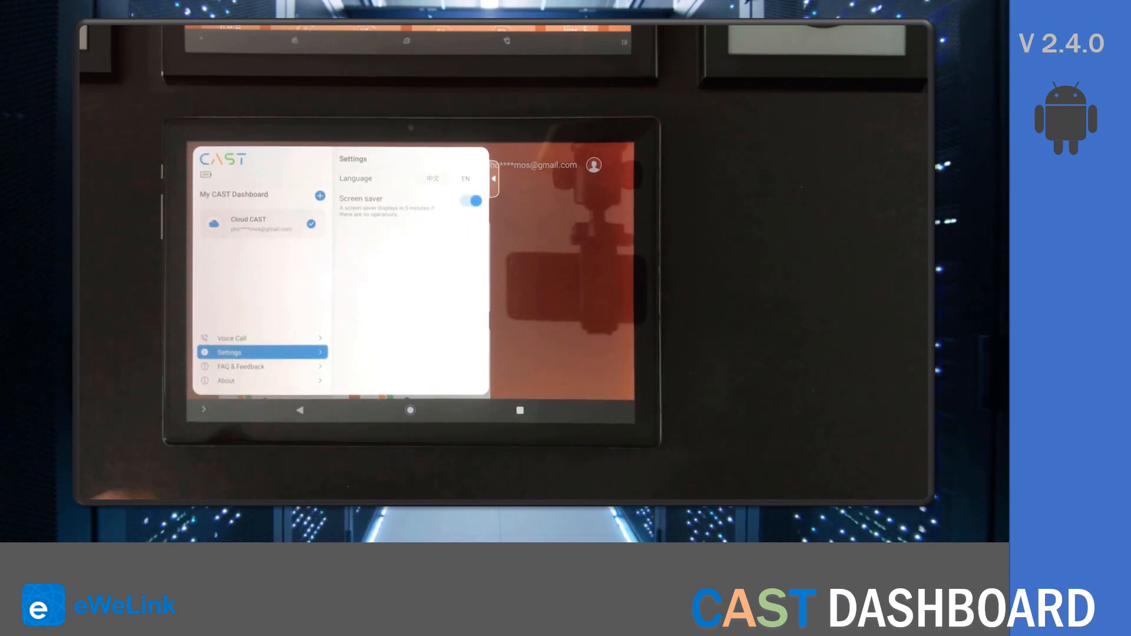
{"action": "left_click", "coordinate": [261, 338]}
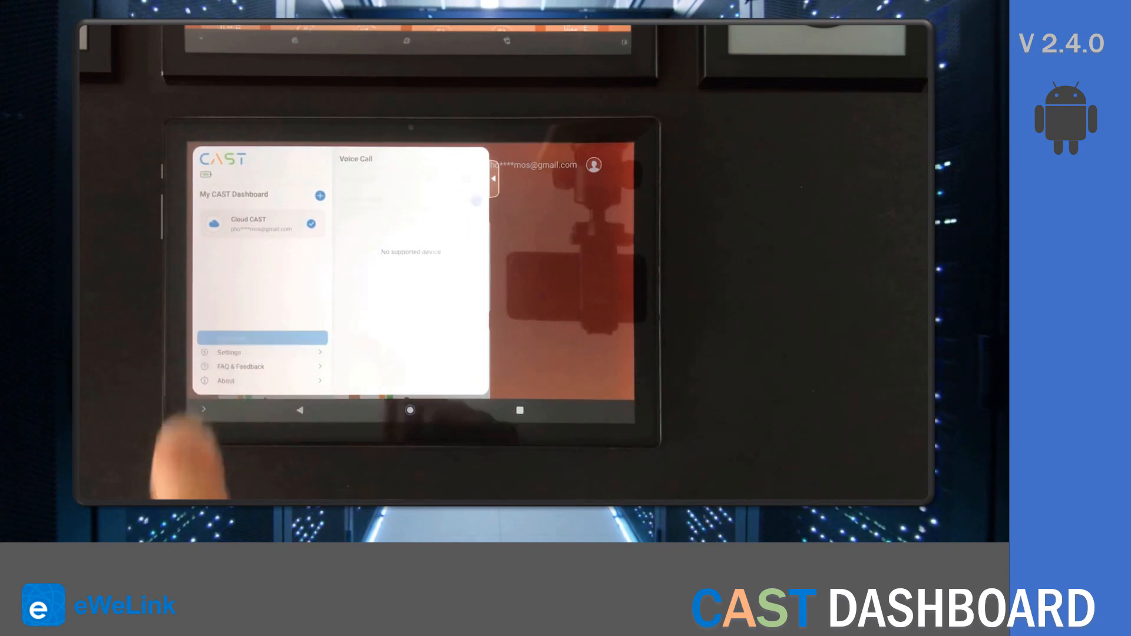
From the phone's CAST Tablet page, start a voice call to the tablet
{"action": "left_click", "coordinate": [262, 338]}
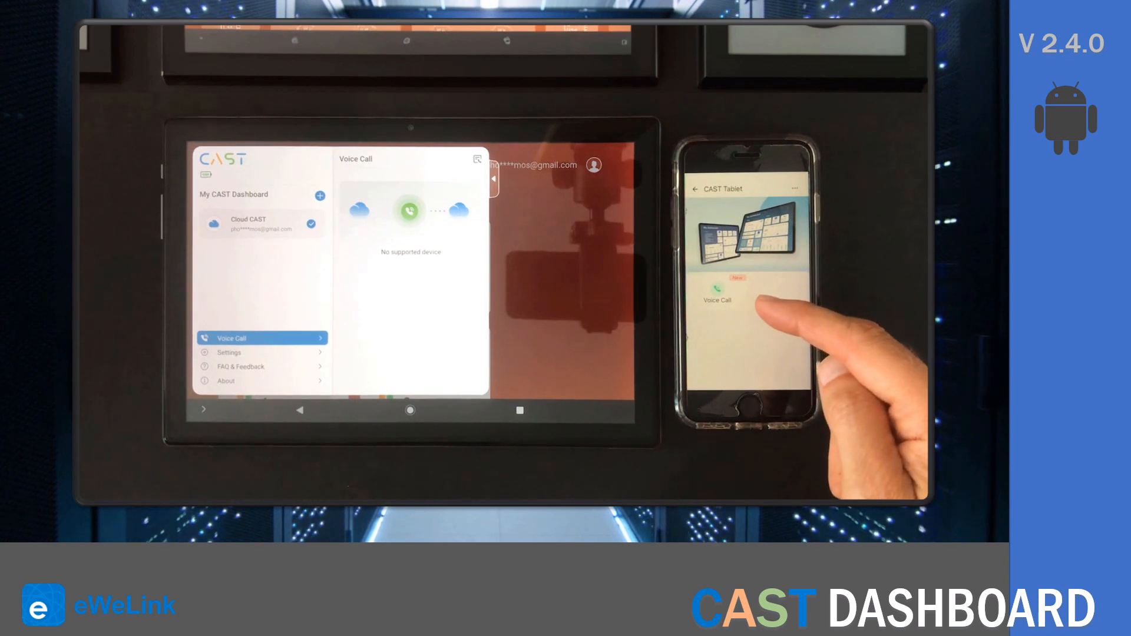
{"action": "left_click", "coordinate": [717, 288]}
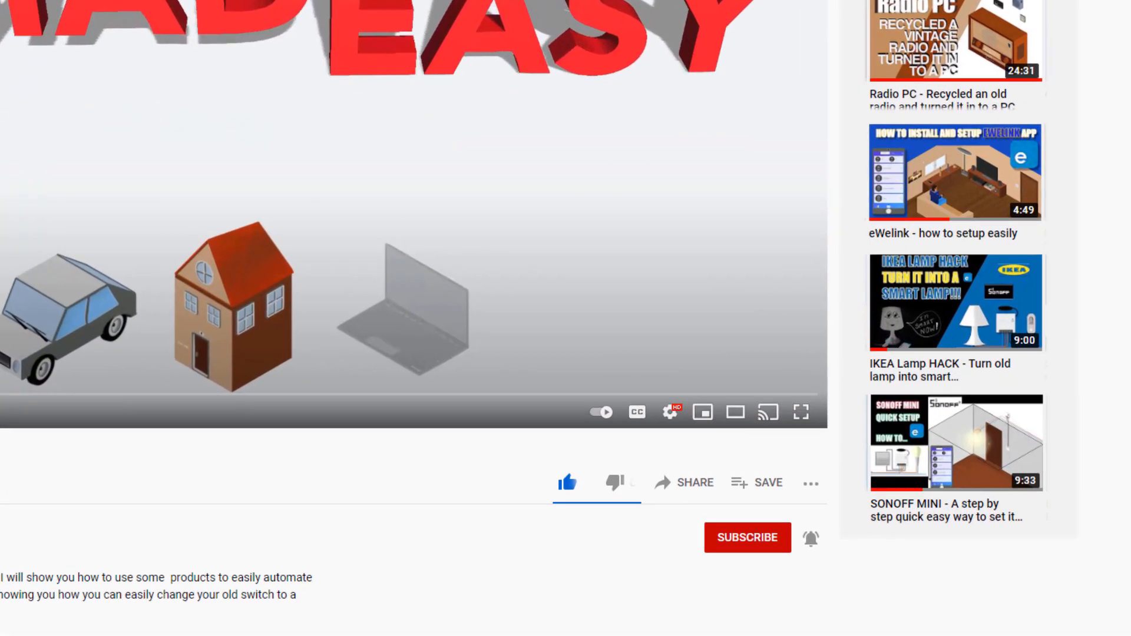
{"action": "scroll", "scroll_direction": "down", "scroll_amount": 3}
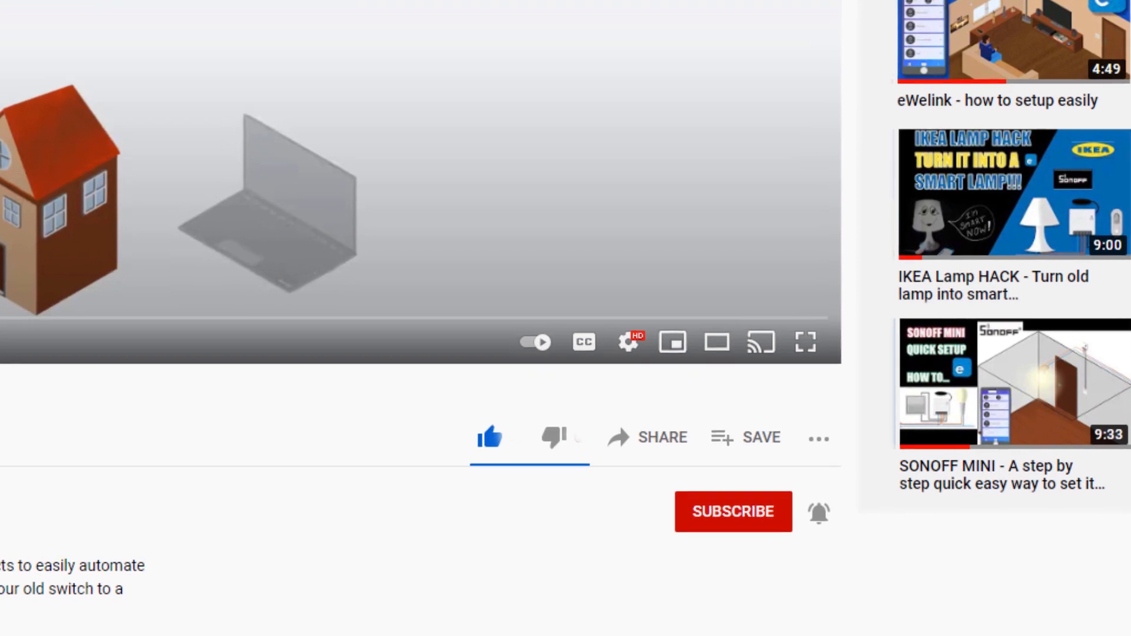
{"action": "scroll", "scroll_direction": "down", "scroll_amount": 3}
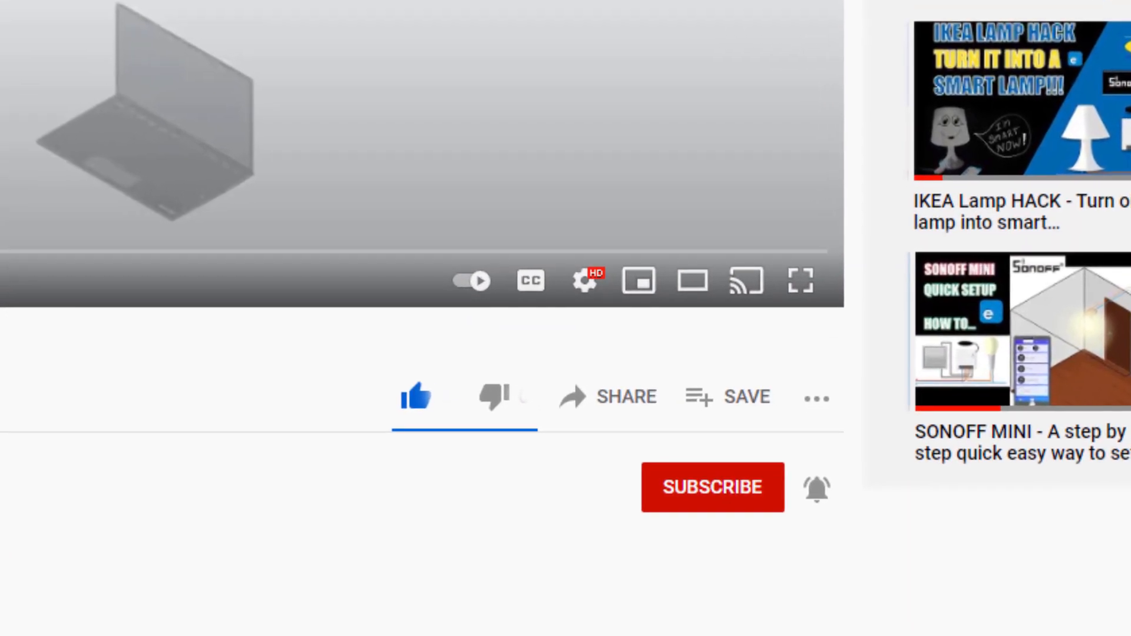